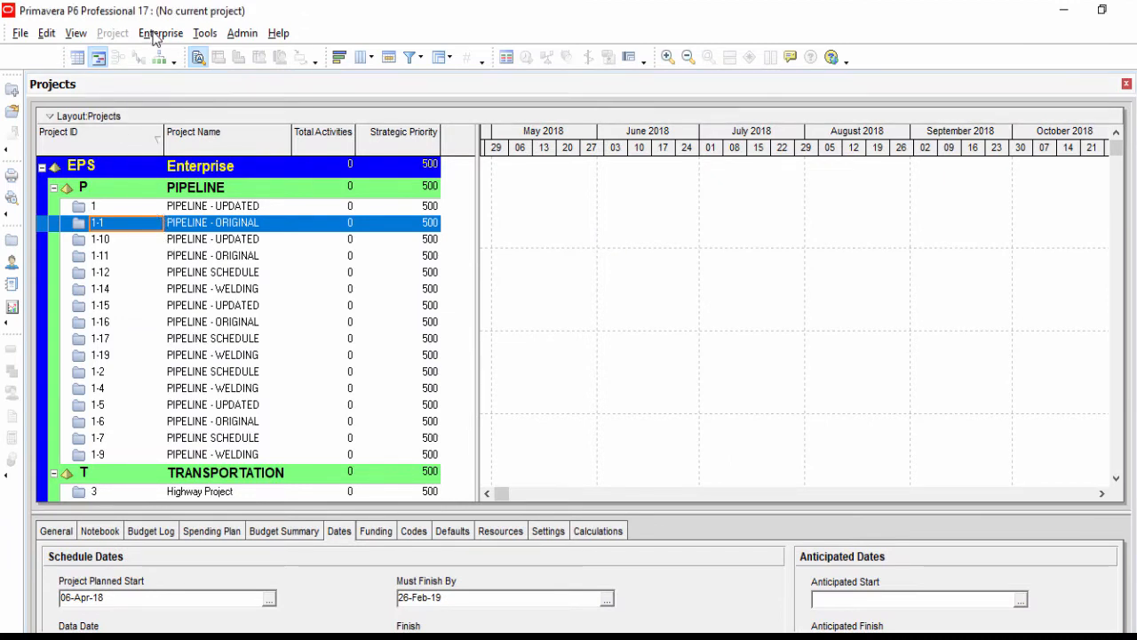
# Show the Projects list and expand the TRANSPORTATION node to see its projects.
pyautogui.click(160, 32)
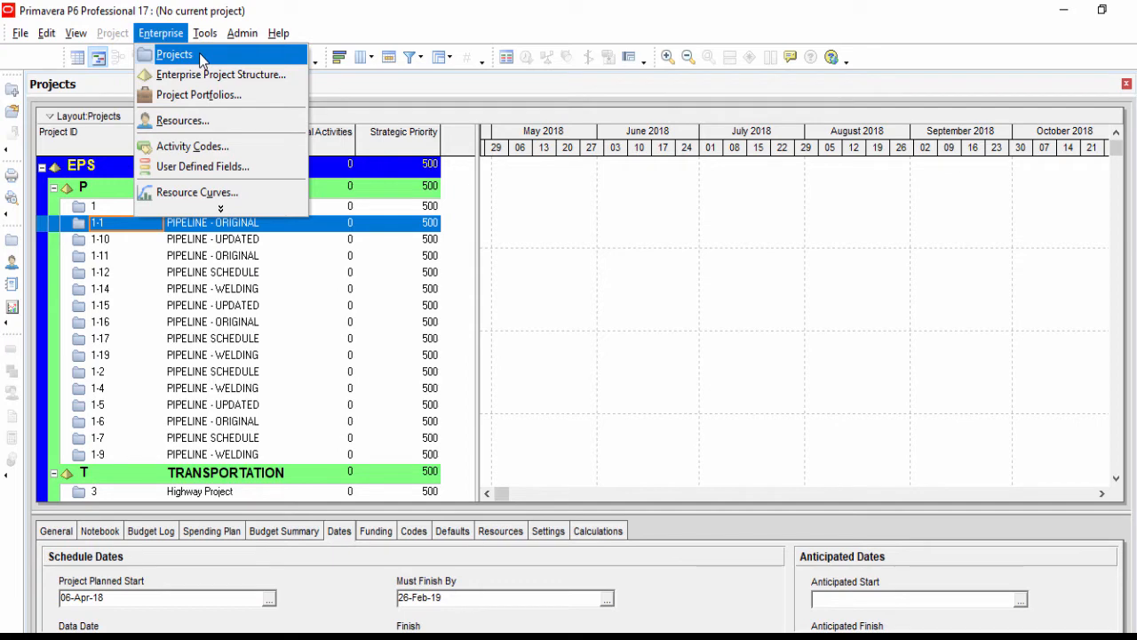
pyautogui.click(174, 54)
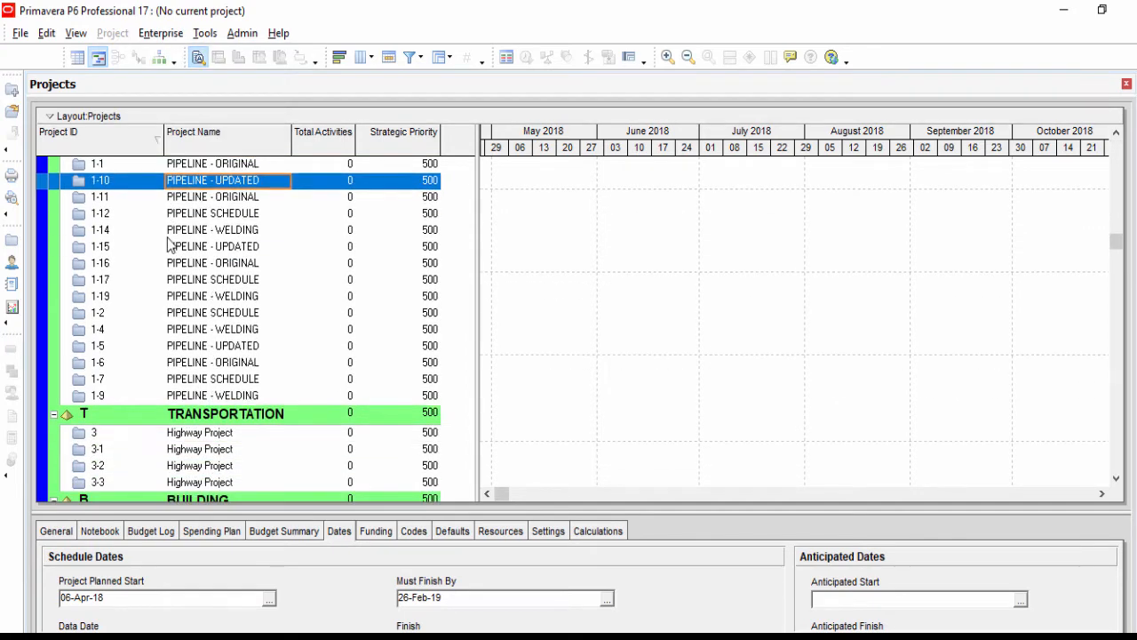
pyautogui.scroll(-3)
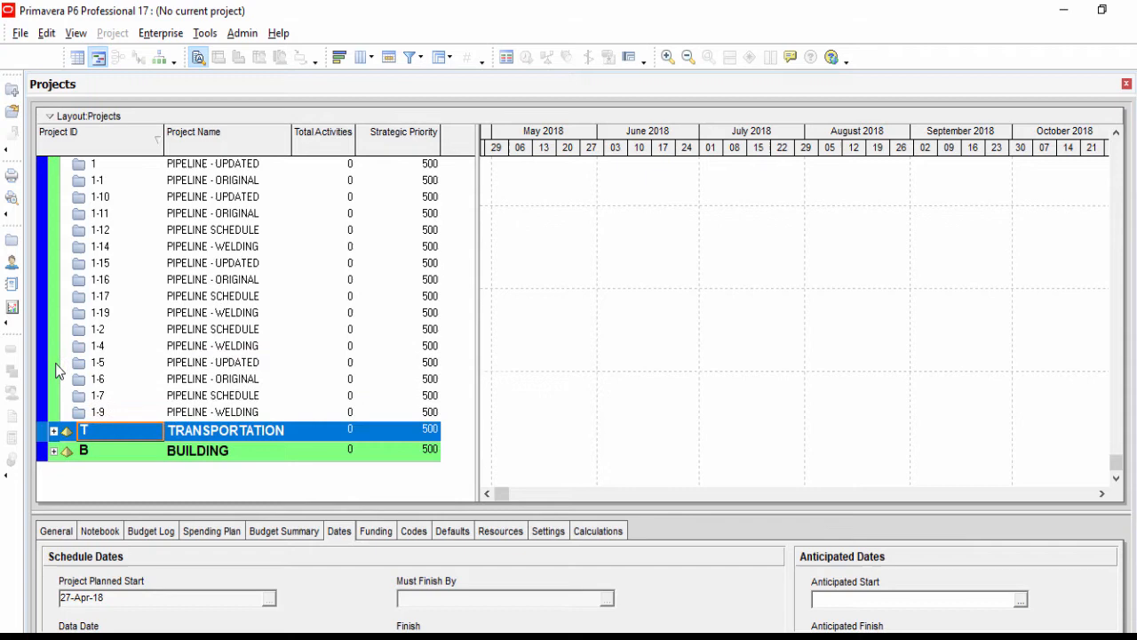
pyautogui.click(53, 430)
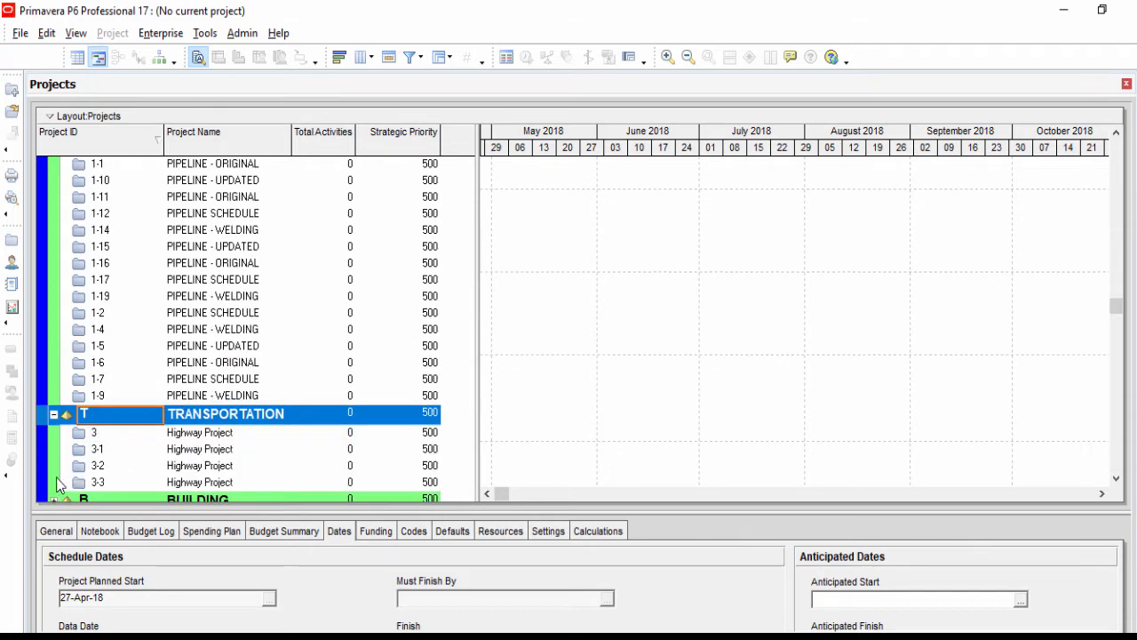
pyautogui.click(98, 281)
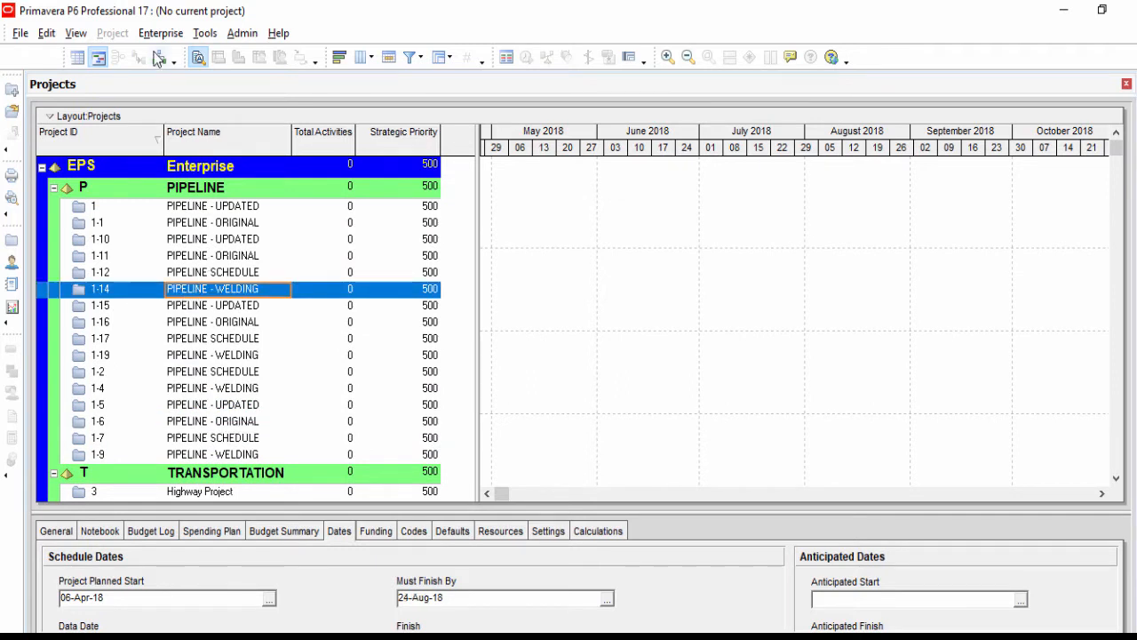
# Bring up the Enterprise Project Structure dialog from the Enterprise menu.
pyautogui.click(160, 32)
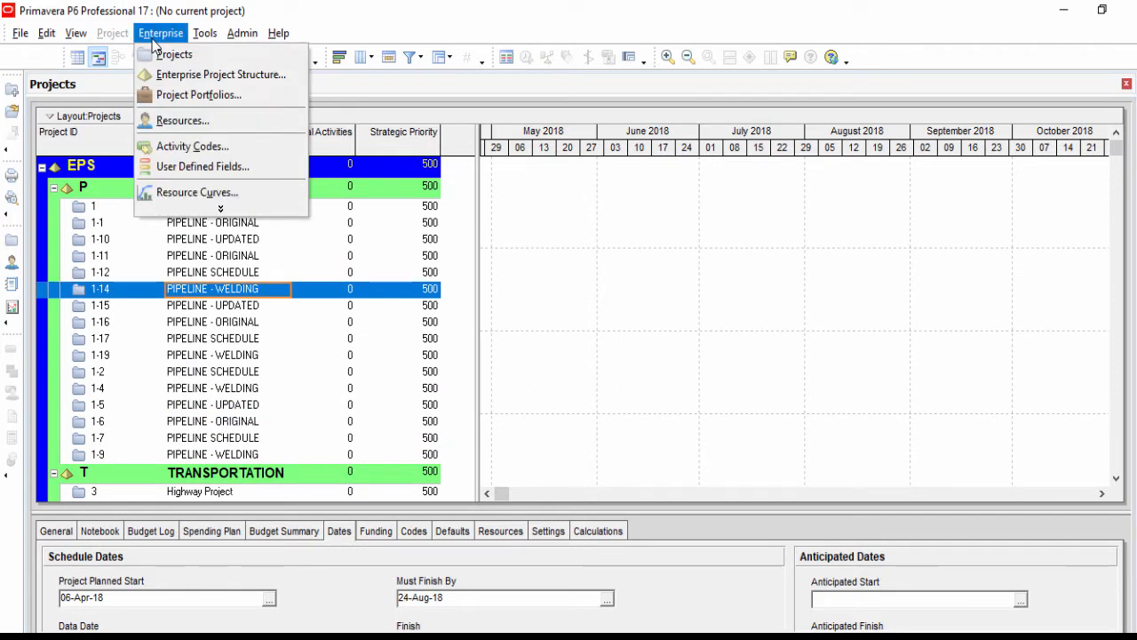
pyautogui.moveTo(221, 75)
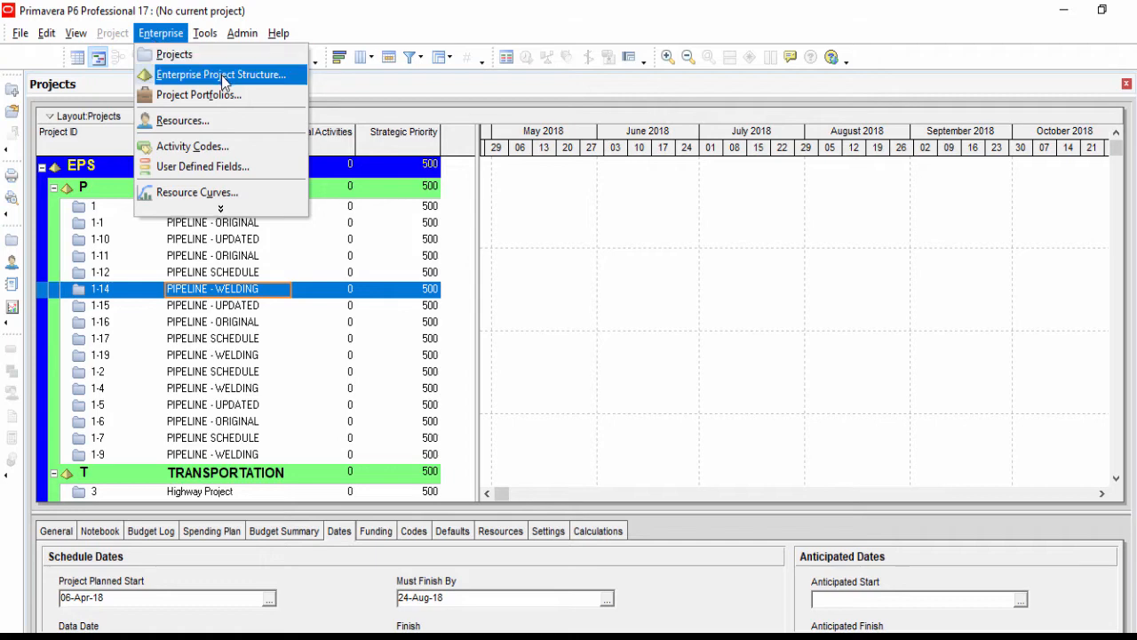
pyautogui.click(220, 75)
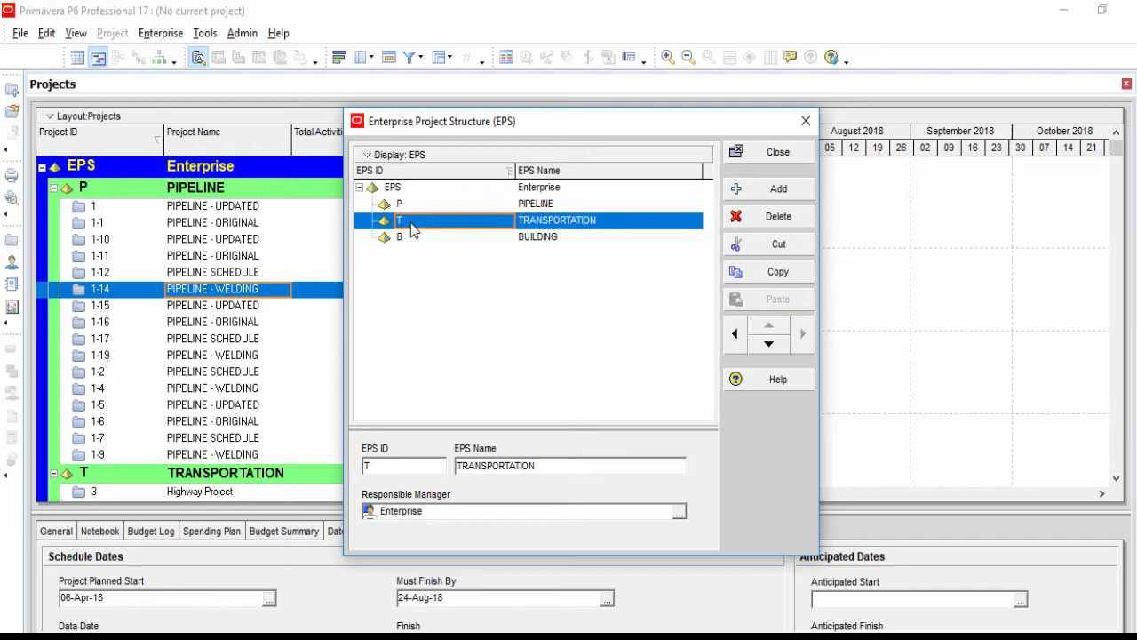
# Add a new EPS node with ID O named OIL&GAS below BUILDING and close the dialog.
pyautogui.click(537, 236)
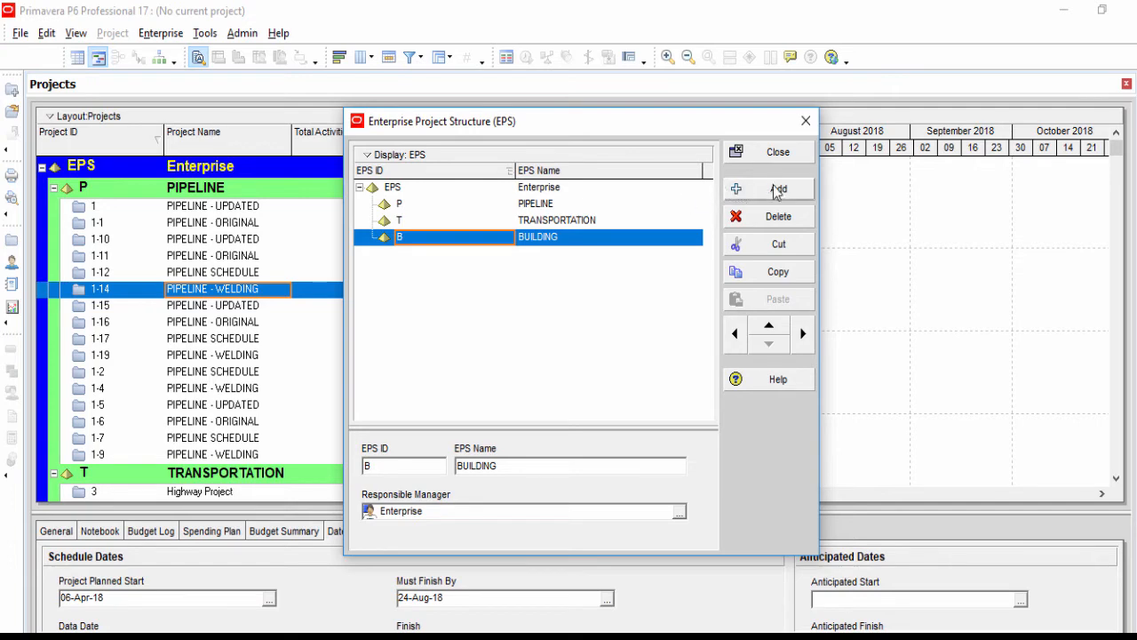
pyautogui.click(778, 188)
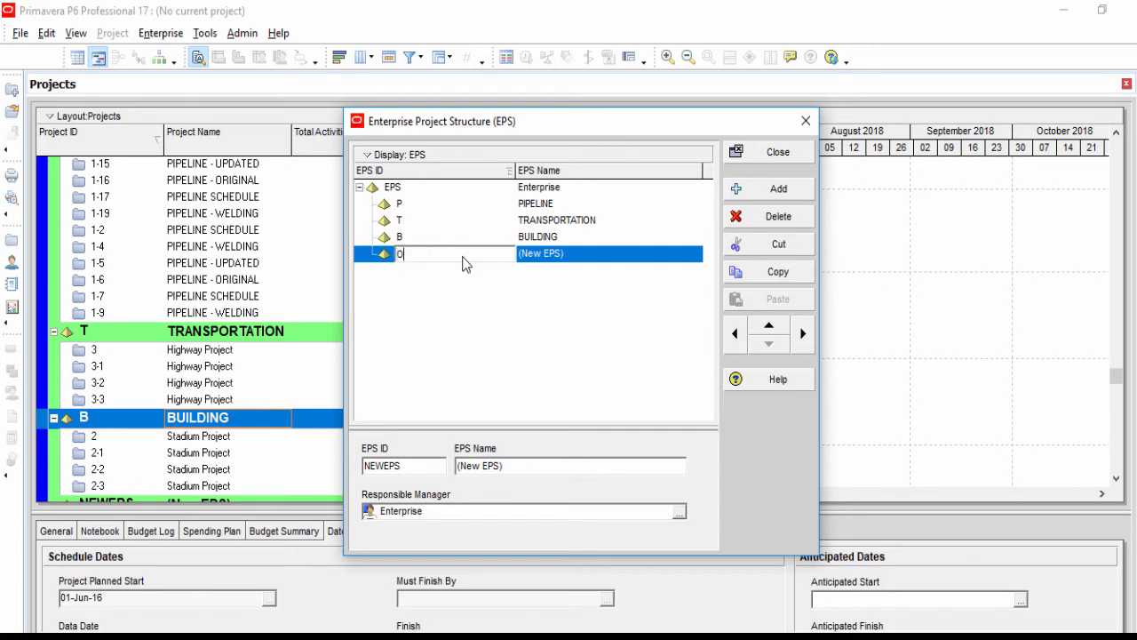
pyautogui.write('O')
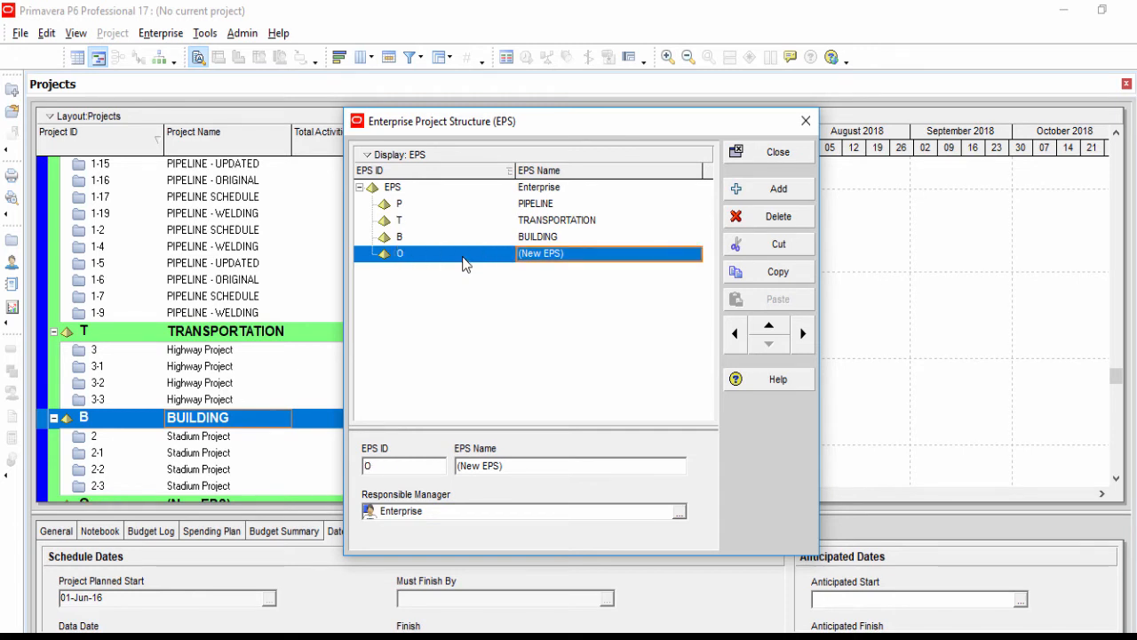
pyautogui.write('OIL&')
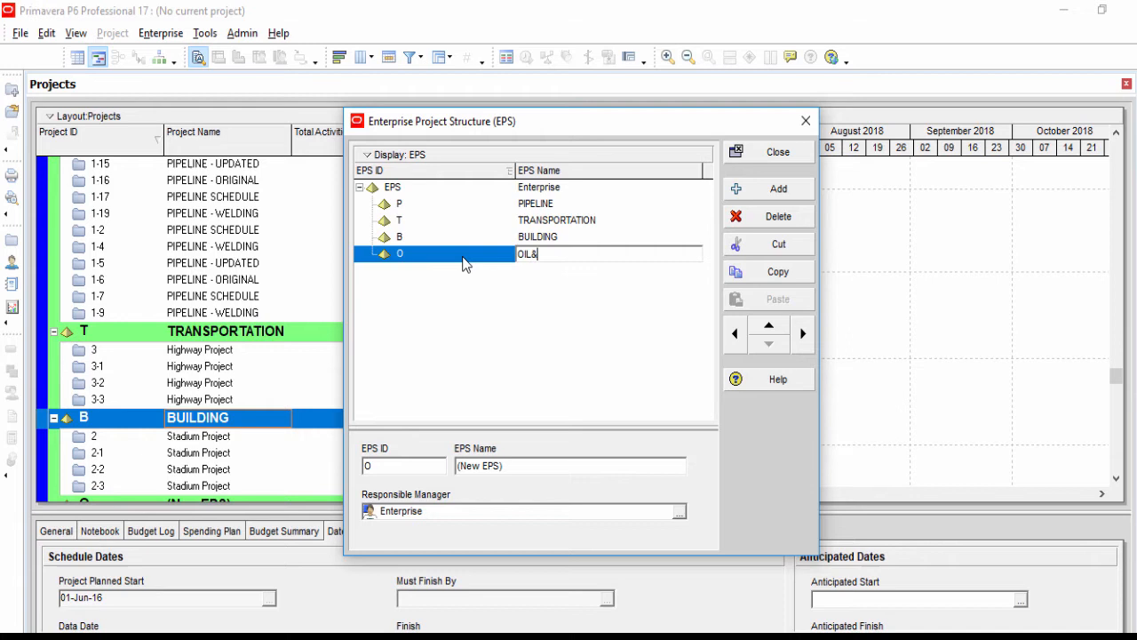
pyautogui.write('GAS')
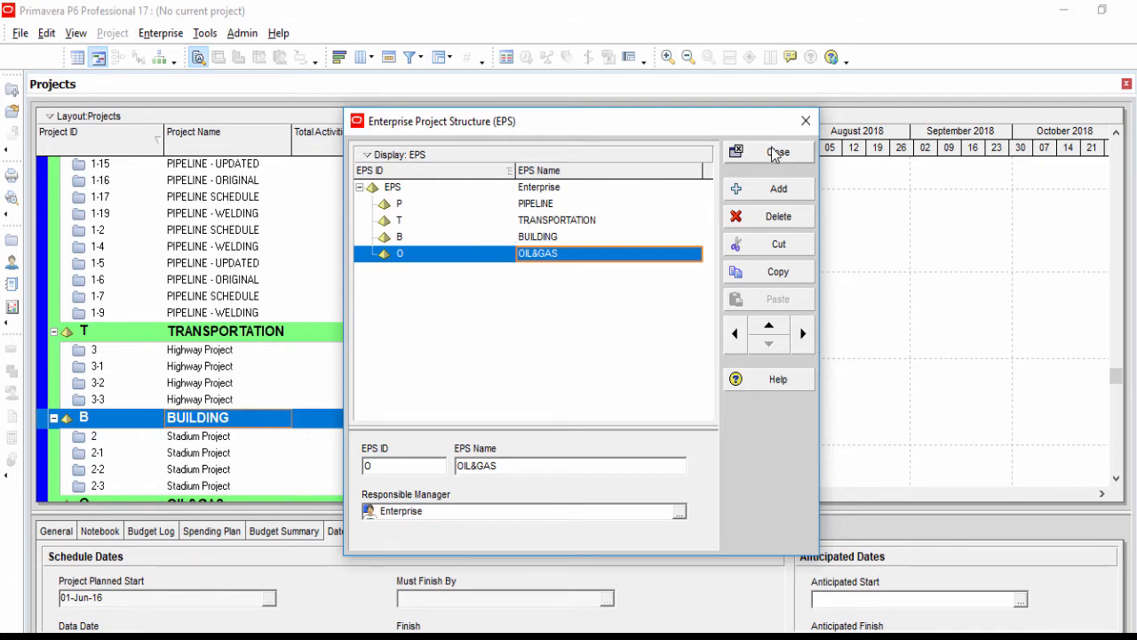
pyautogui.click(768, 153)
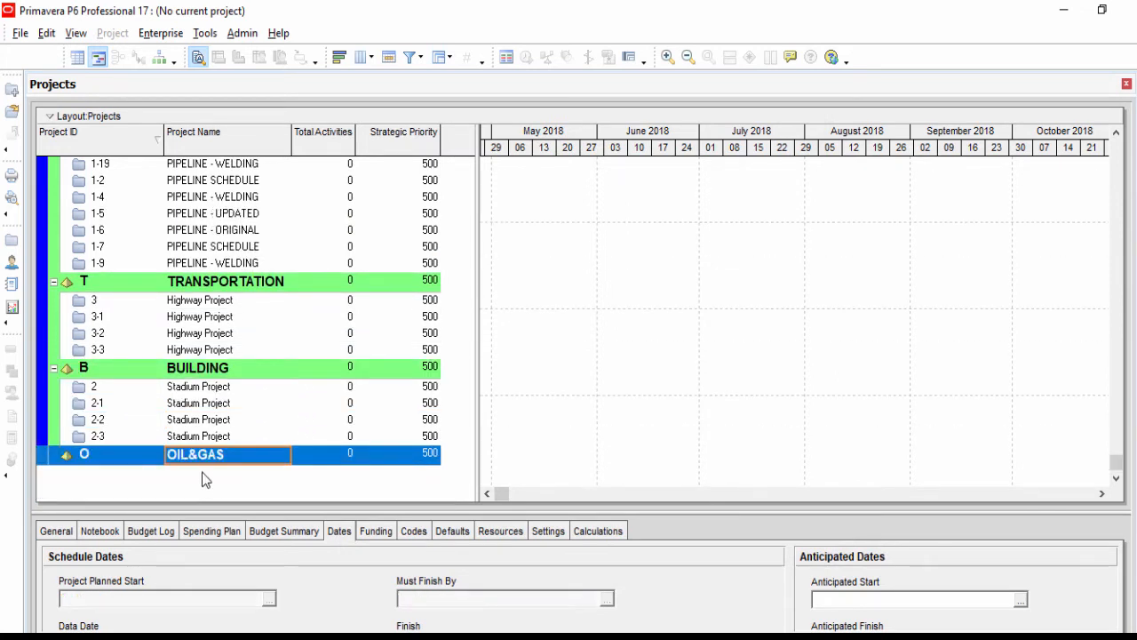
pyautogui.moveTo(97, 407)
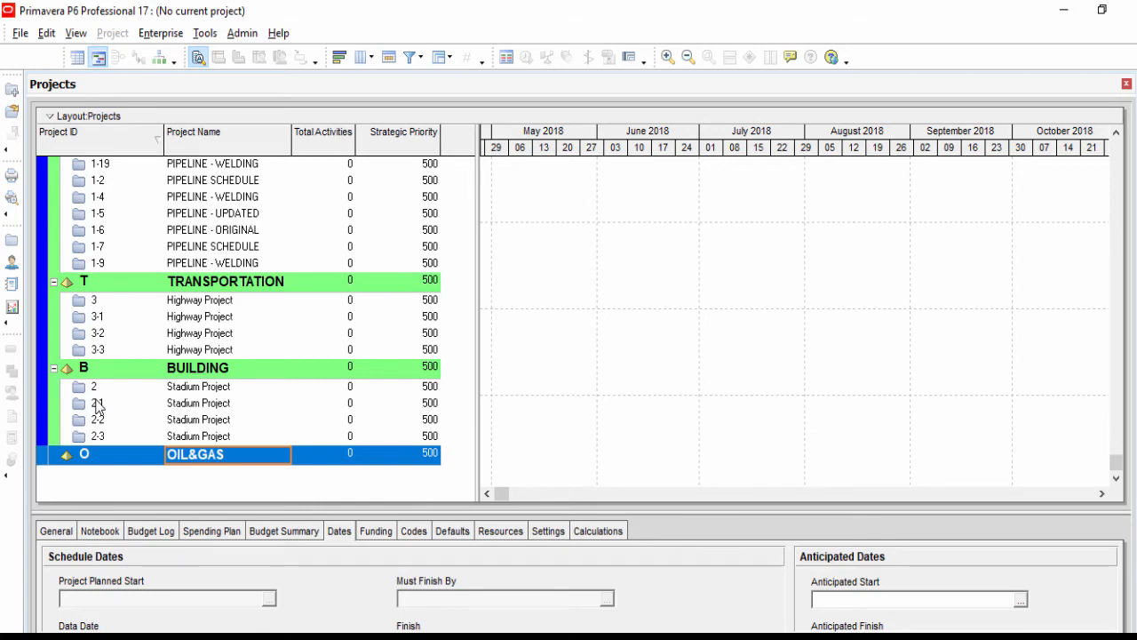
# Move the selected PIPELINE projects 1-4, 1-6, 1-7 and 1-9 under the OIL&GAS node.
pyautogui.scroll(3)
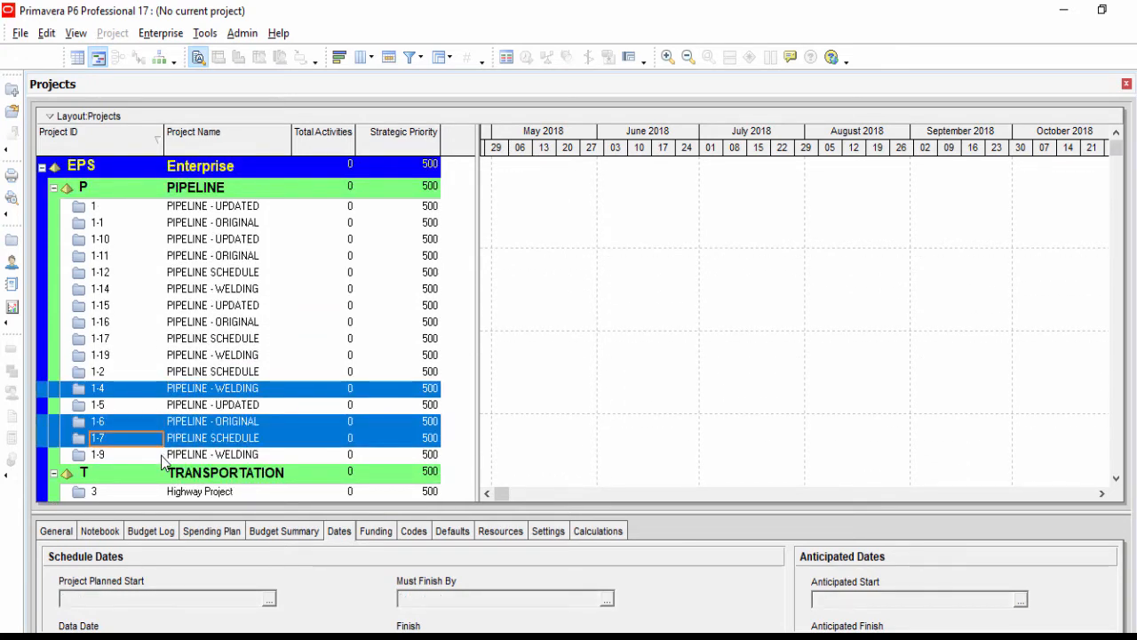
pyautogui.rightClick(98, 455)
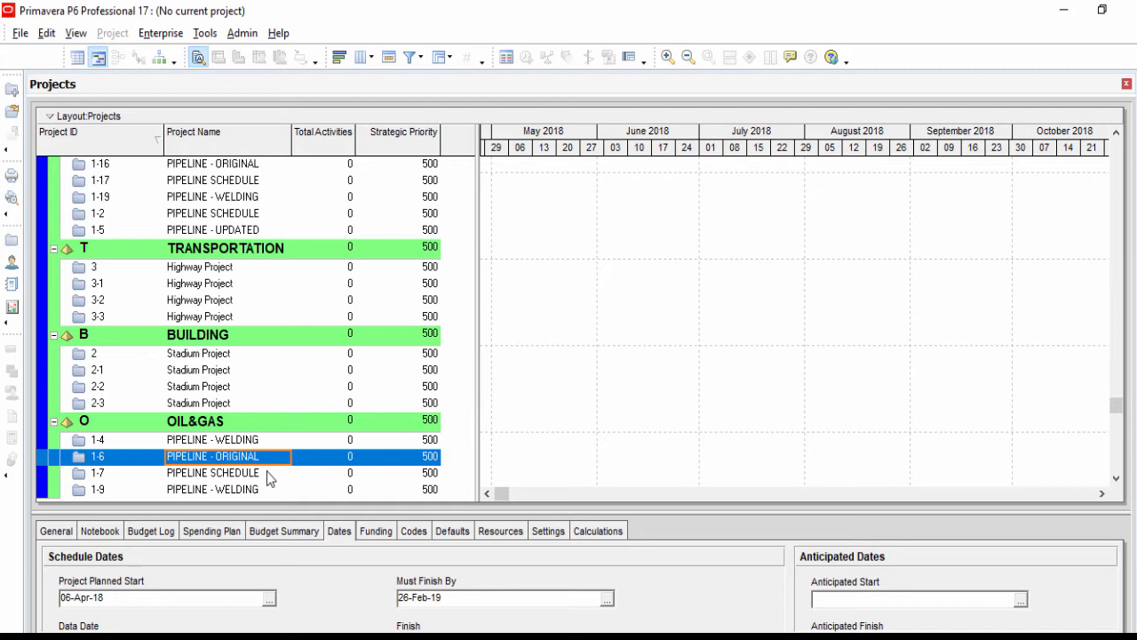
pyautogui.moveTo(215, 444)
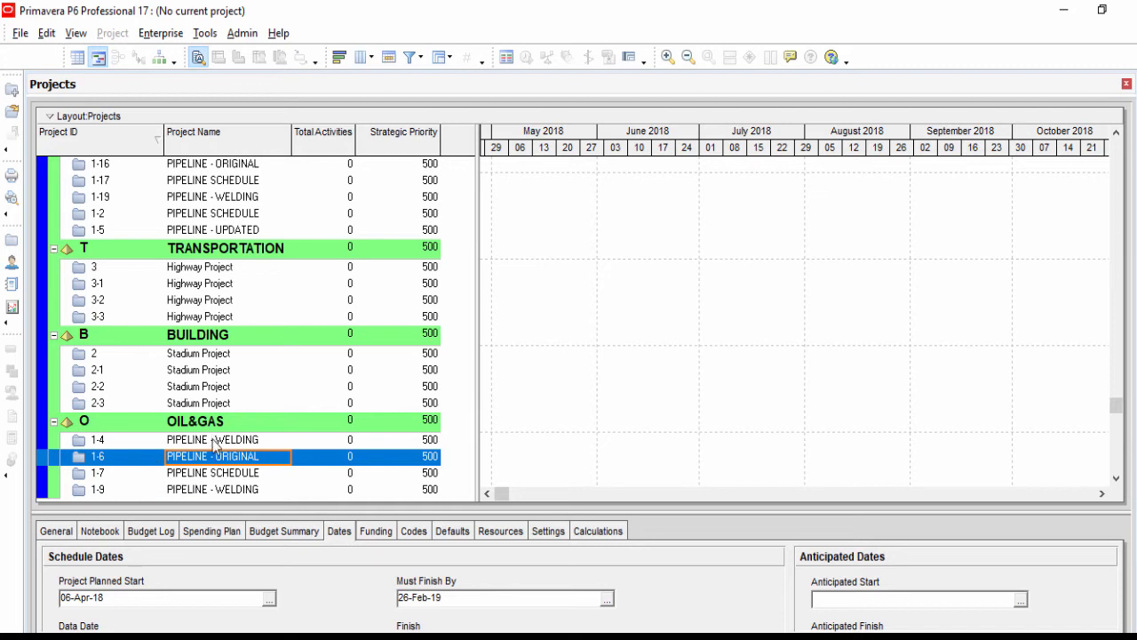
pyautogui.click(211, 439)
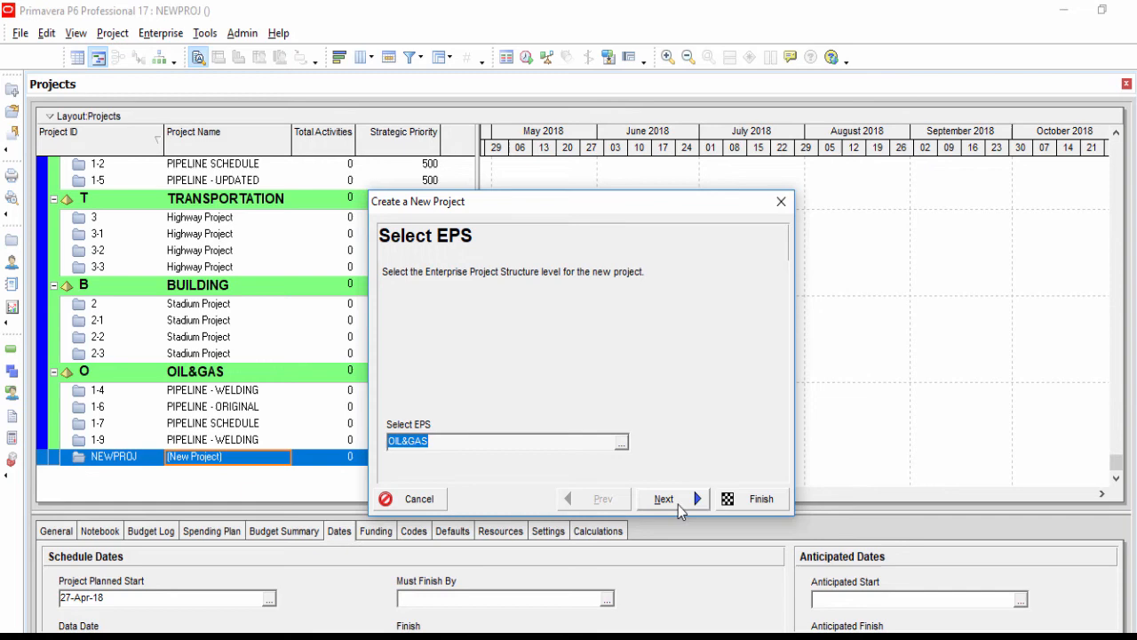
# Finish creating NEWPROJ under OIL&GAS and return to the Enterprise menu.
pyautogui.click(664, 497)
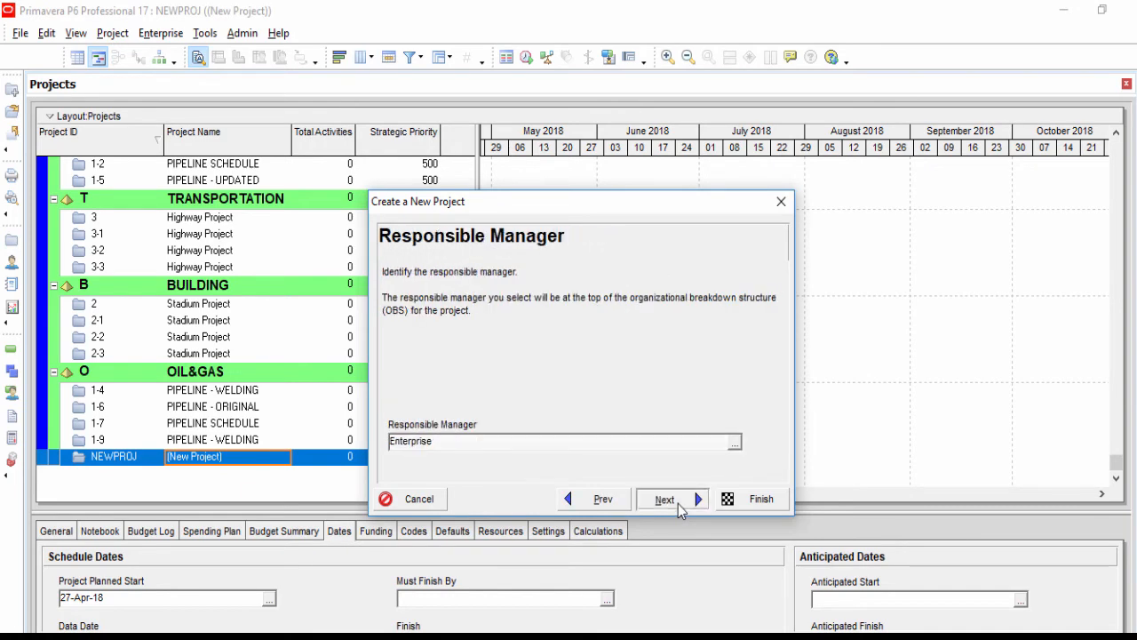
pyautogui.click(761, 498)
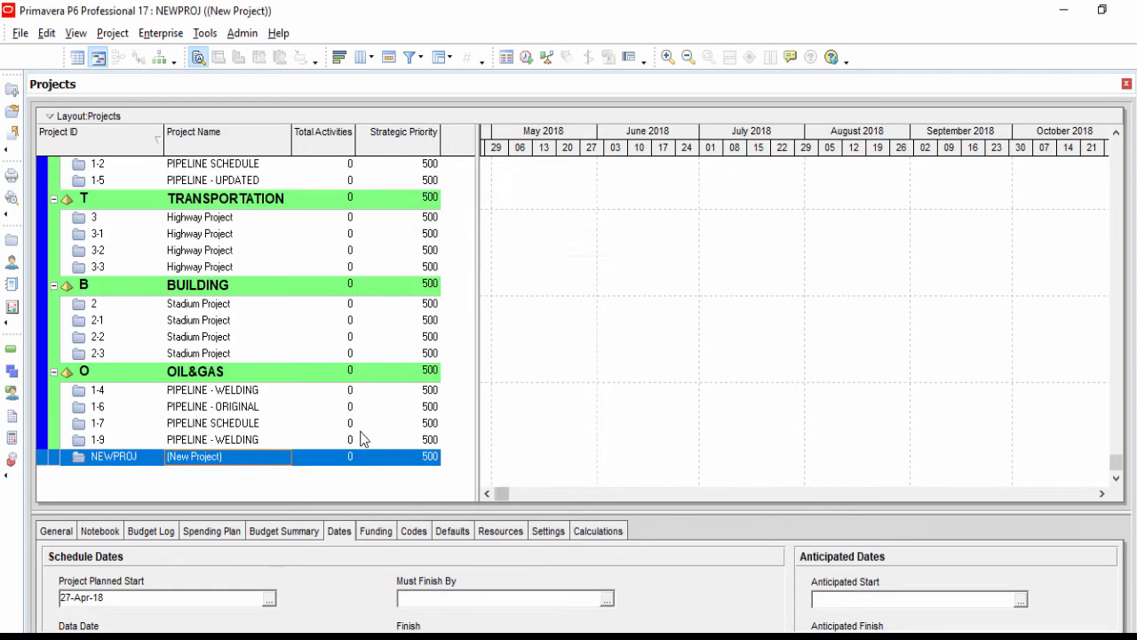
pyautogui.doubleClick(193, 455)
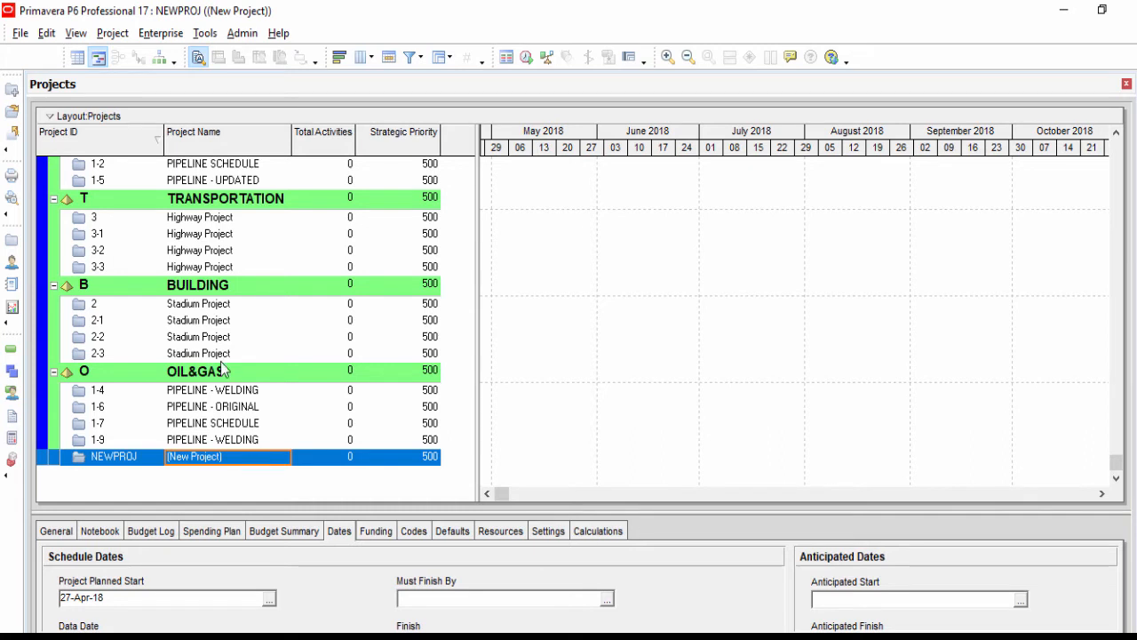
pyautogui.click(159, 32)
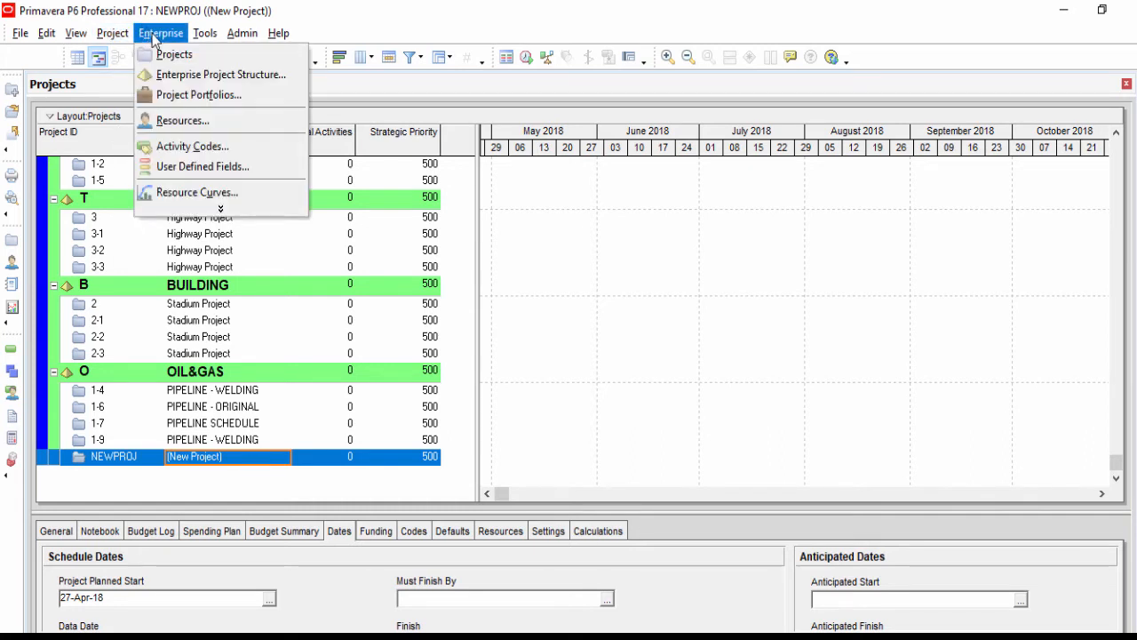
pyautogui.moveTo(221, 74)
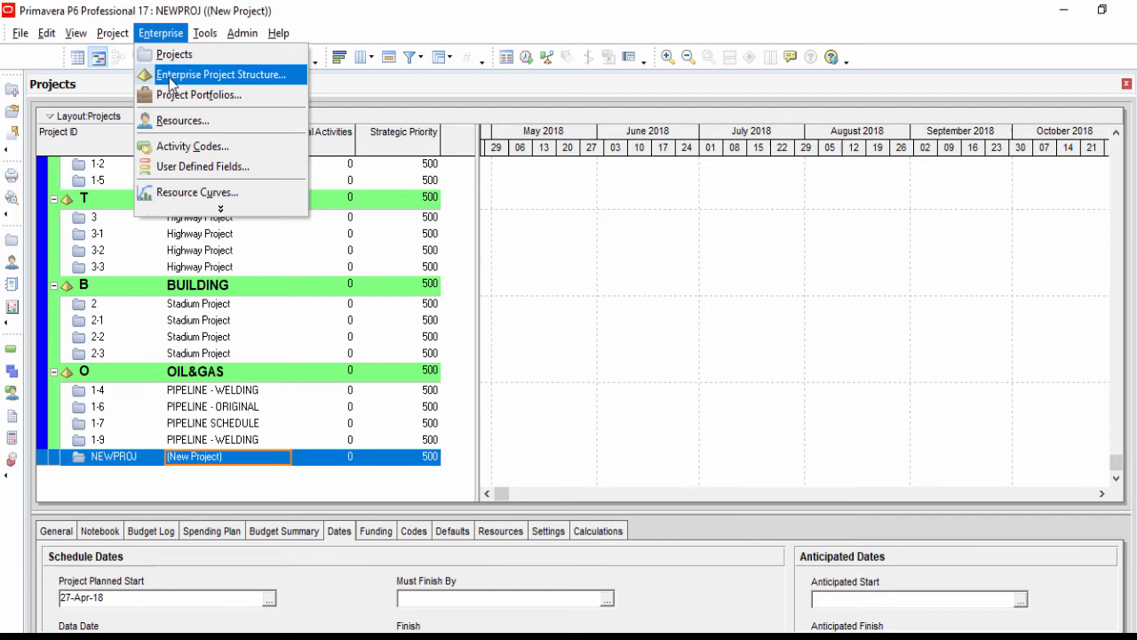
pyautogui.moveTo(199, 96)
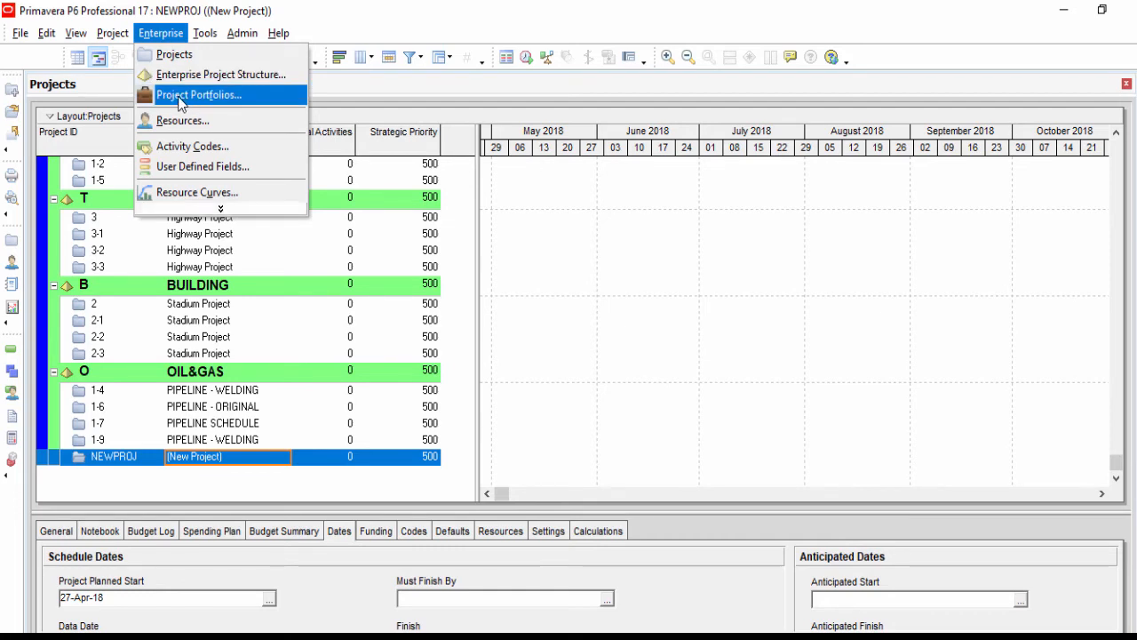
# Show the Project Portfolios dialog, currently with no portfolios.
pyautogui.click(199, 94)
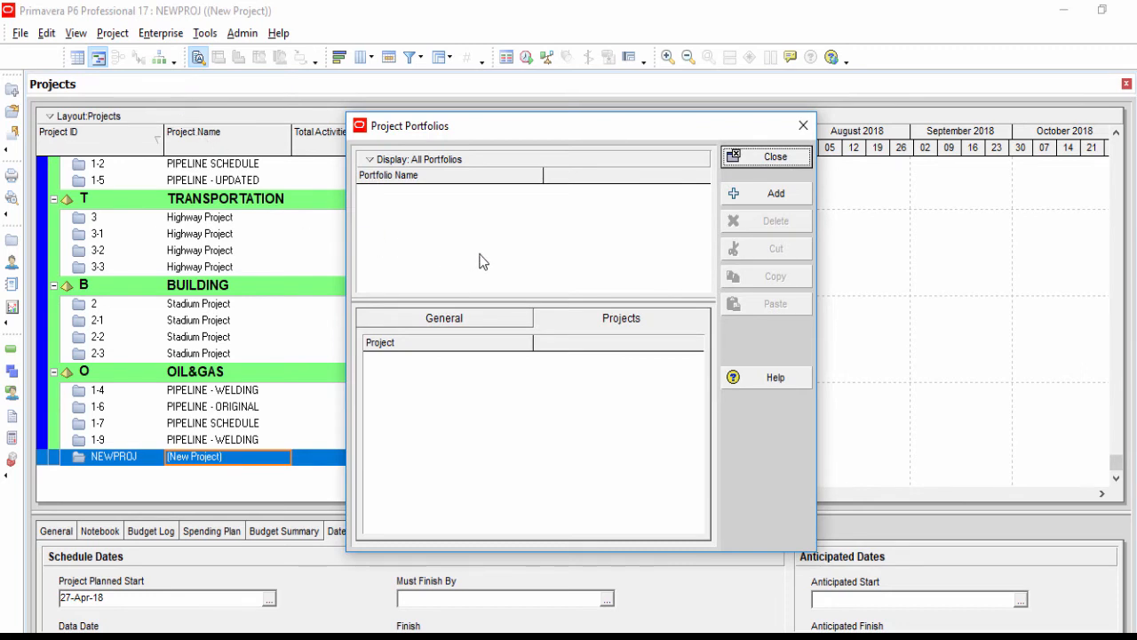
pyautogui.moveTo(423, 210)
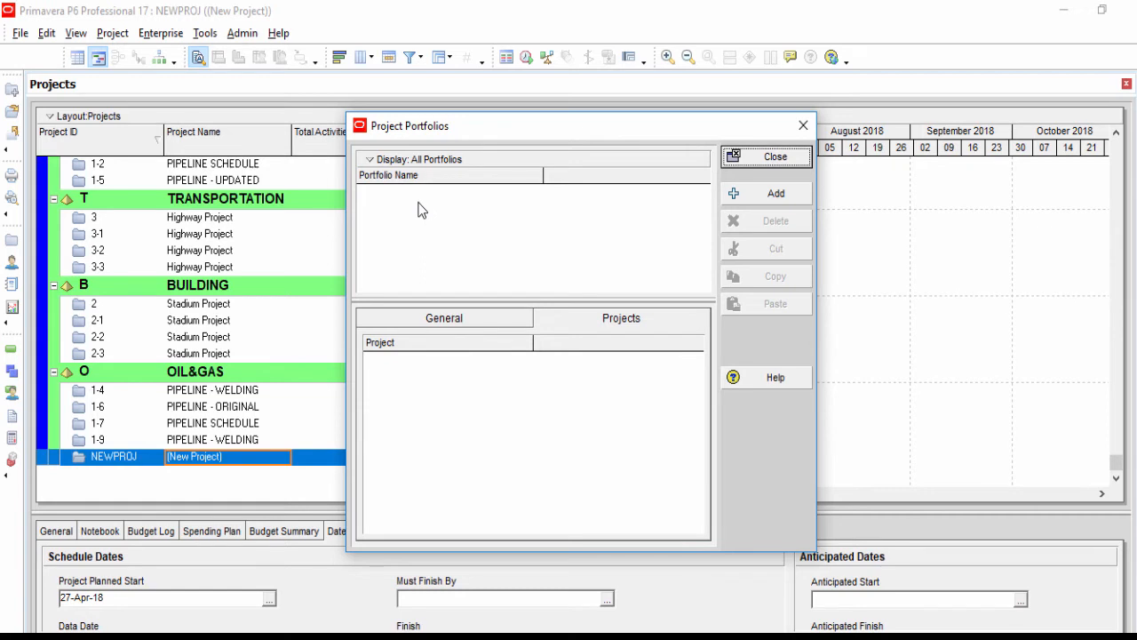
# Create a portfolio named Middle East Projects, made available to all users on the General page.
pyautogui.click(775, 192)
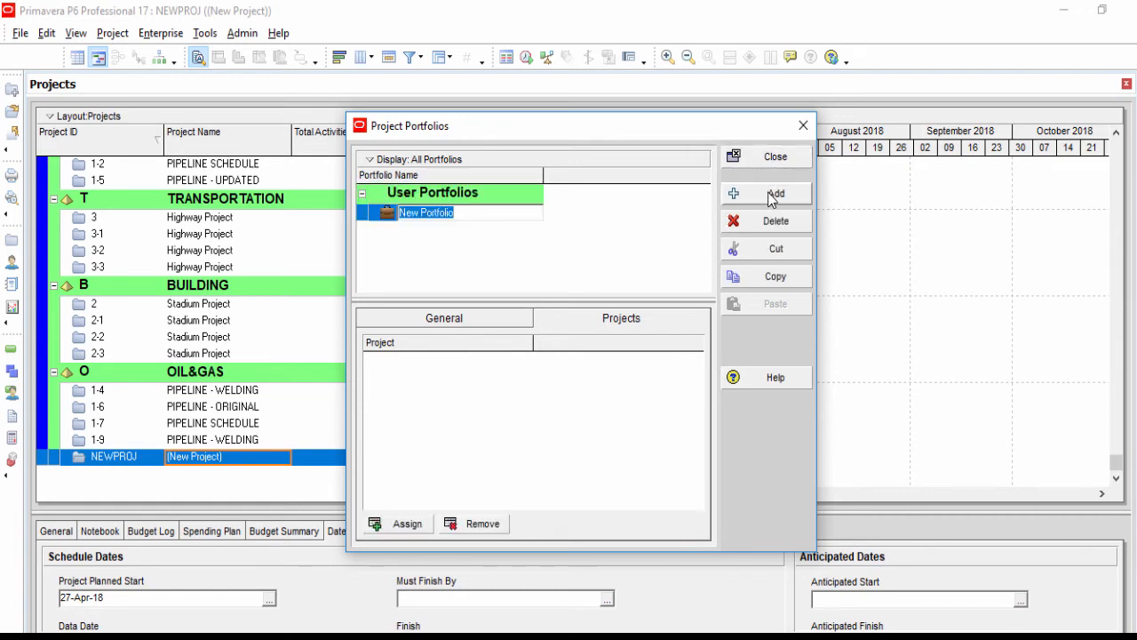
pyautogui.write('M')
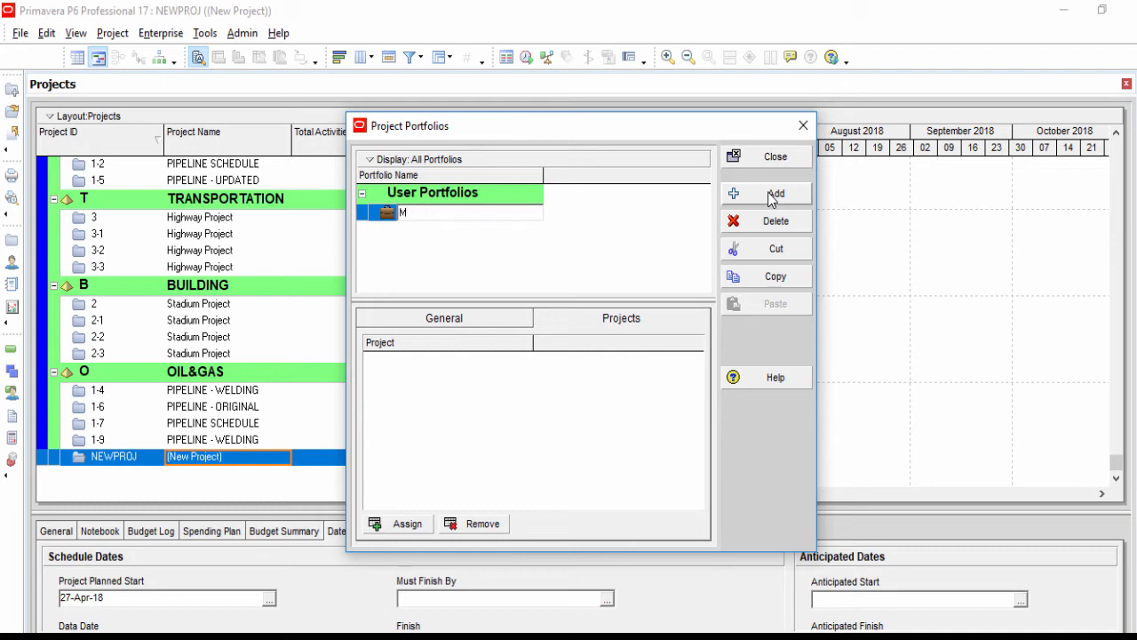
pyautogui.write('iddle')
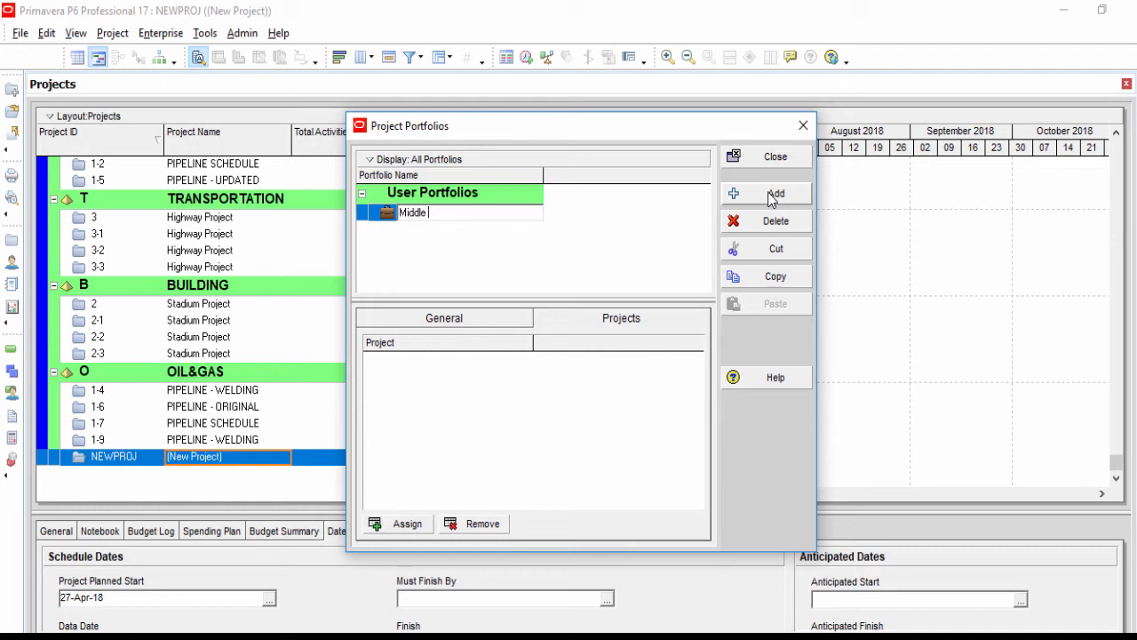
pyautogui.write('East')
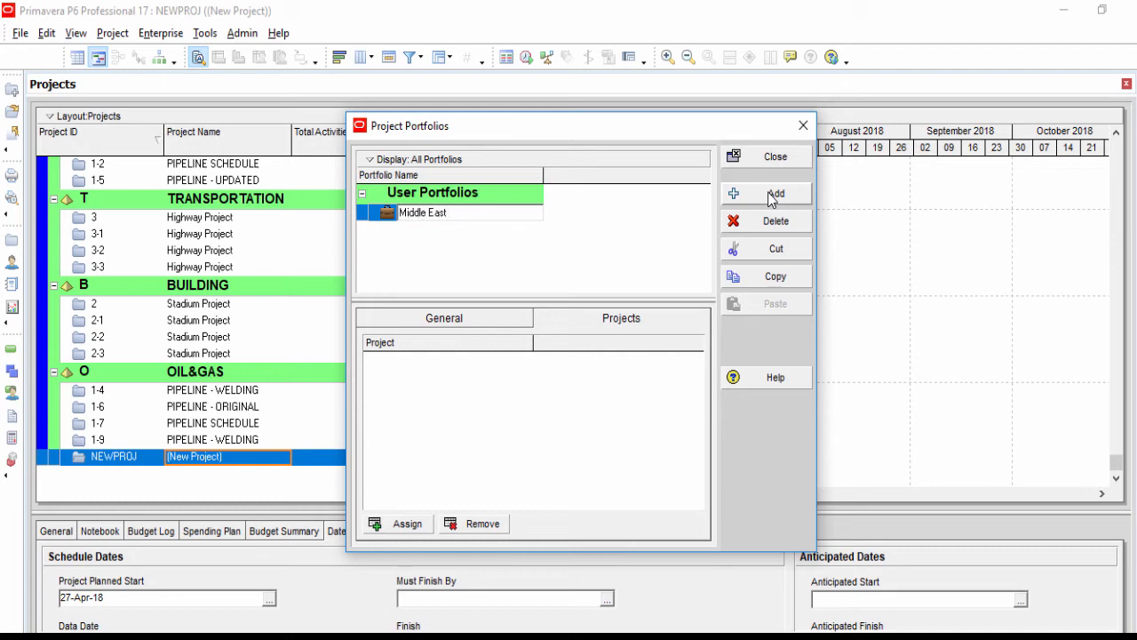
pyautogui.write('Projects')
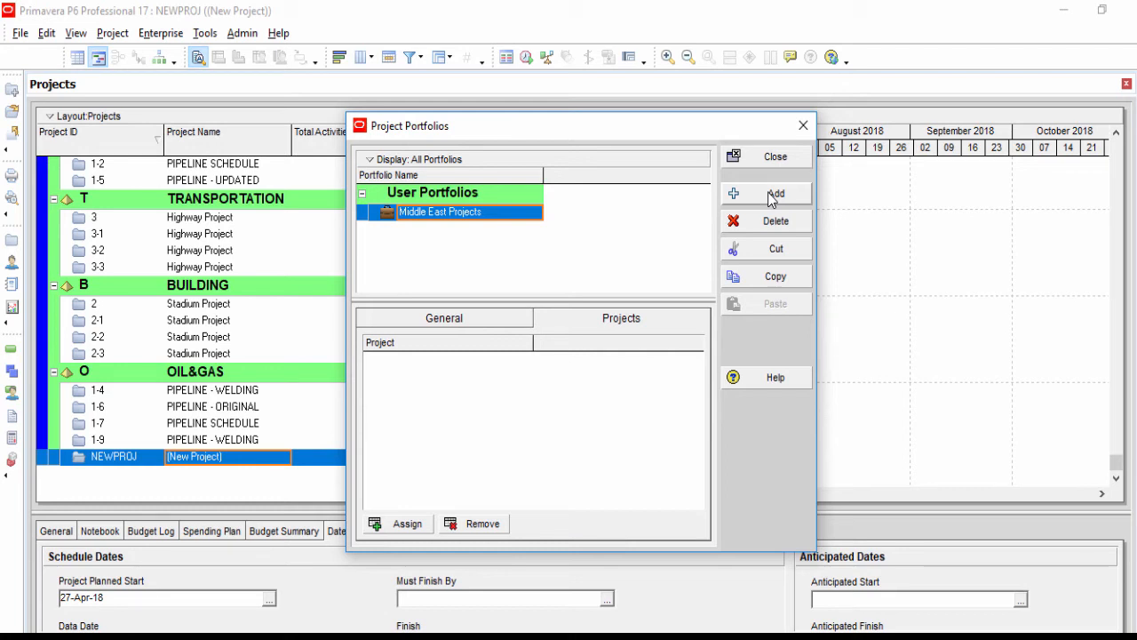
pyautogui.click(444, 317)
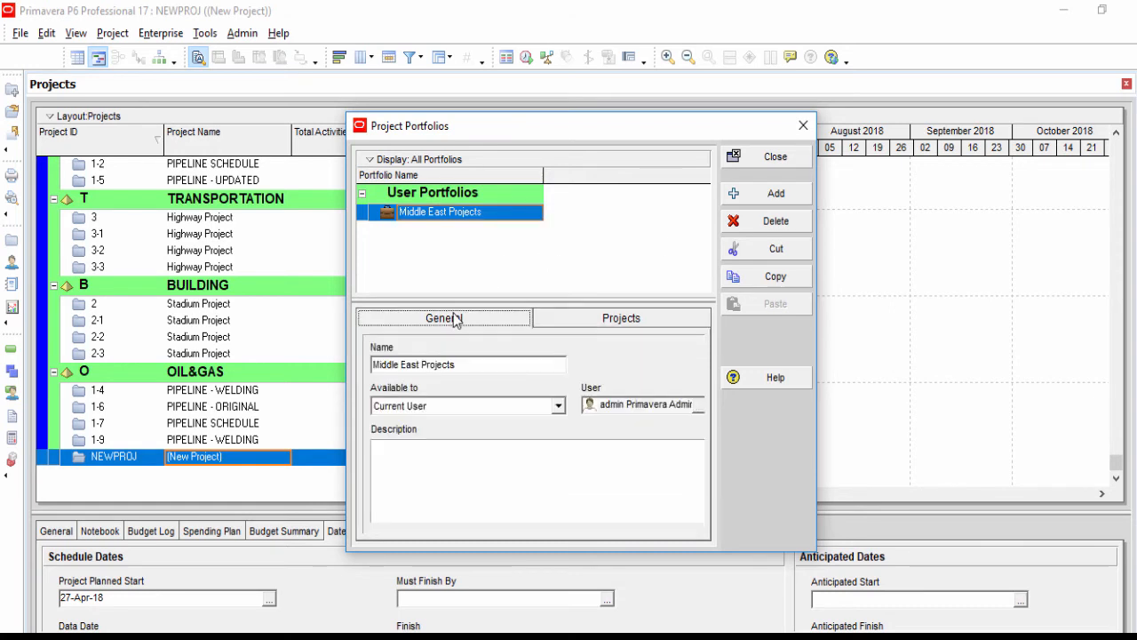
pyautogui.moveTo(569, 423)
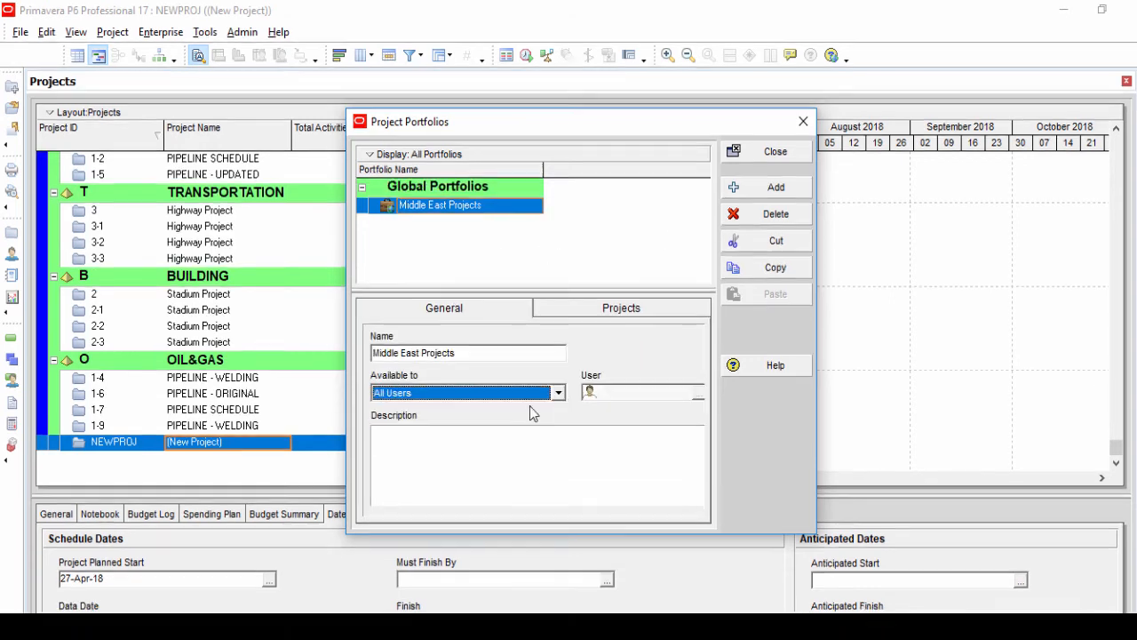
pyautogui.moveTo(568, 284)
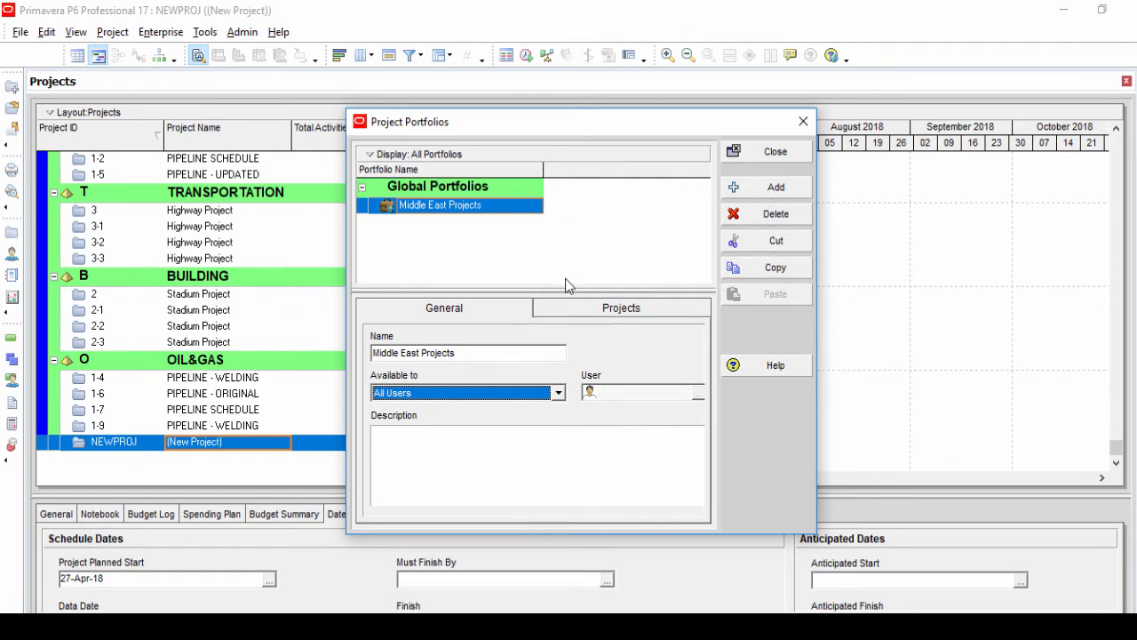
pyautogui.click(622, 307)
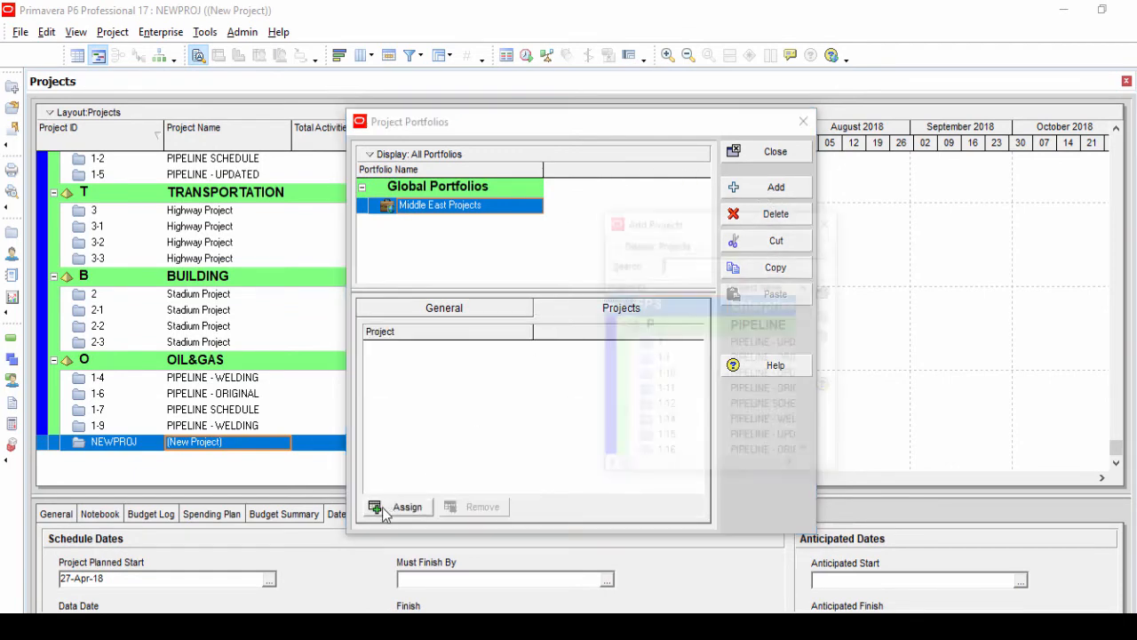
# Assign projects 1-4, 2, 3 and 1-17 to the portfolio and close the project picker.
pyautogui.click(407, 506)
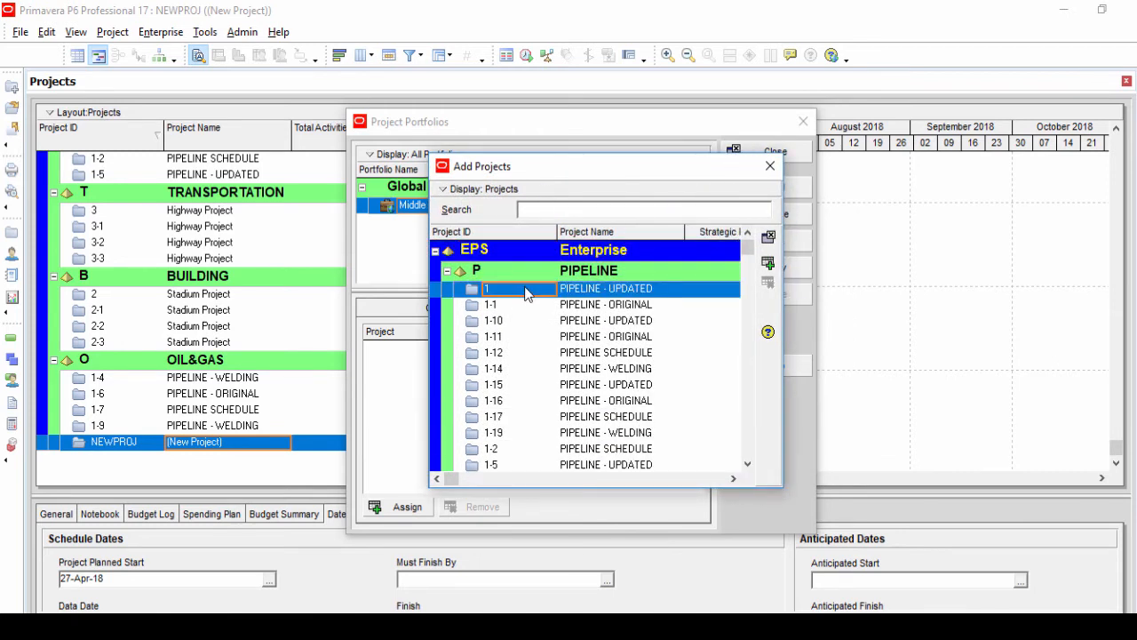
pyautogui.scroll(-3)
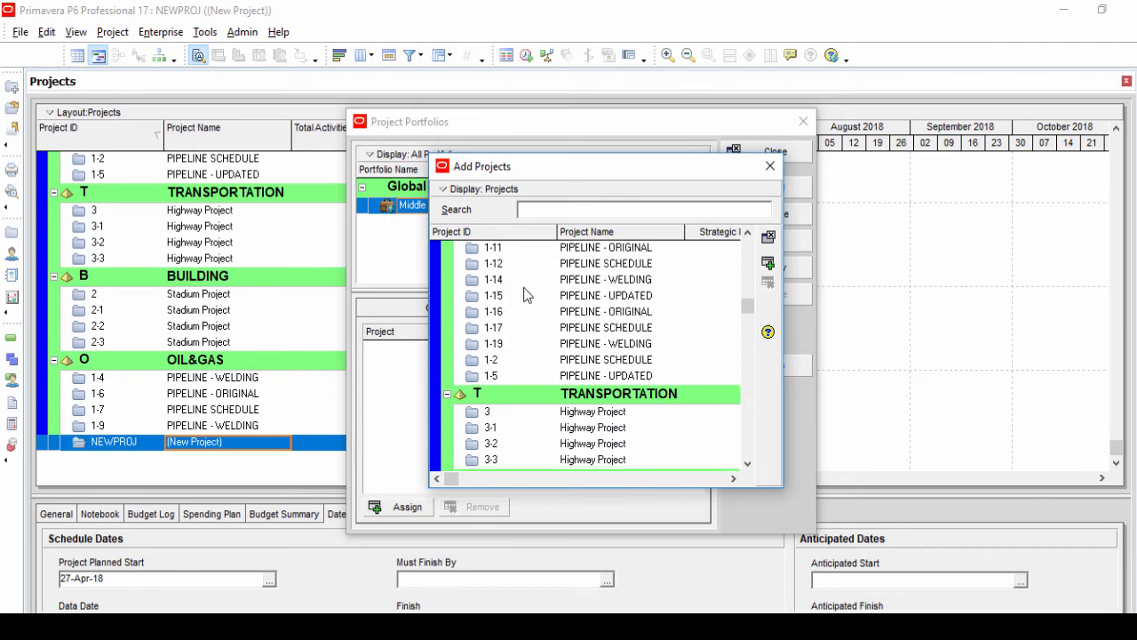
pyautogui.scroll(-3)
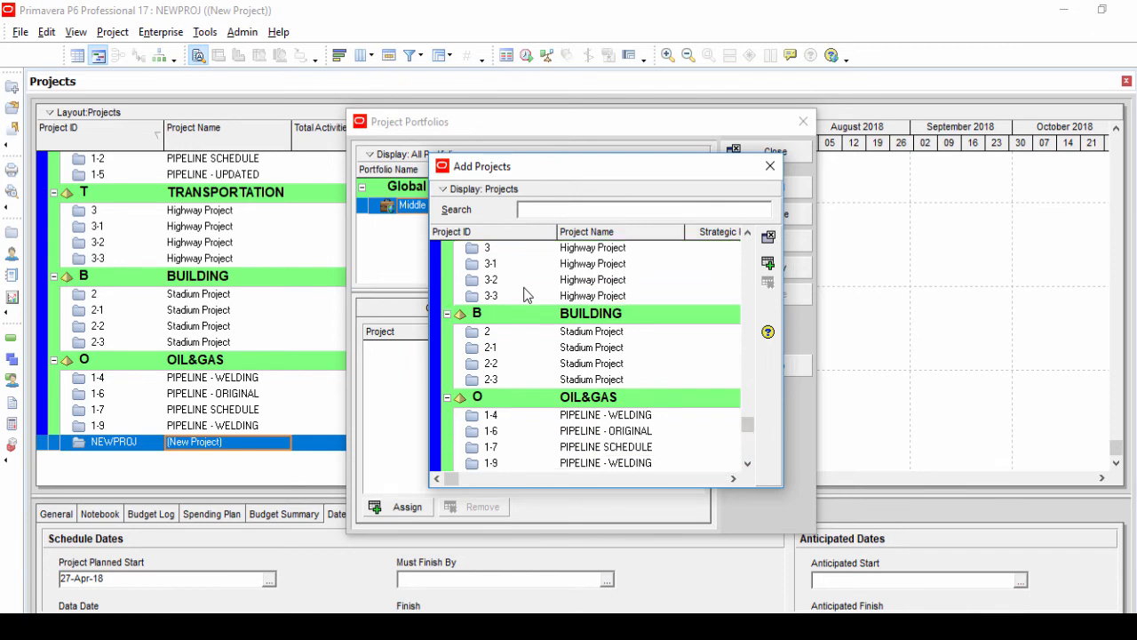
pyautogui.scroll(-3)
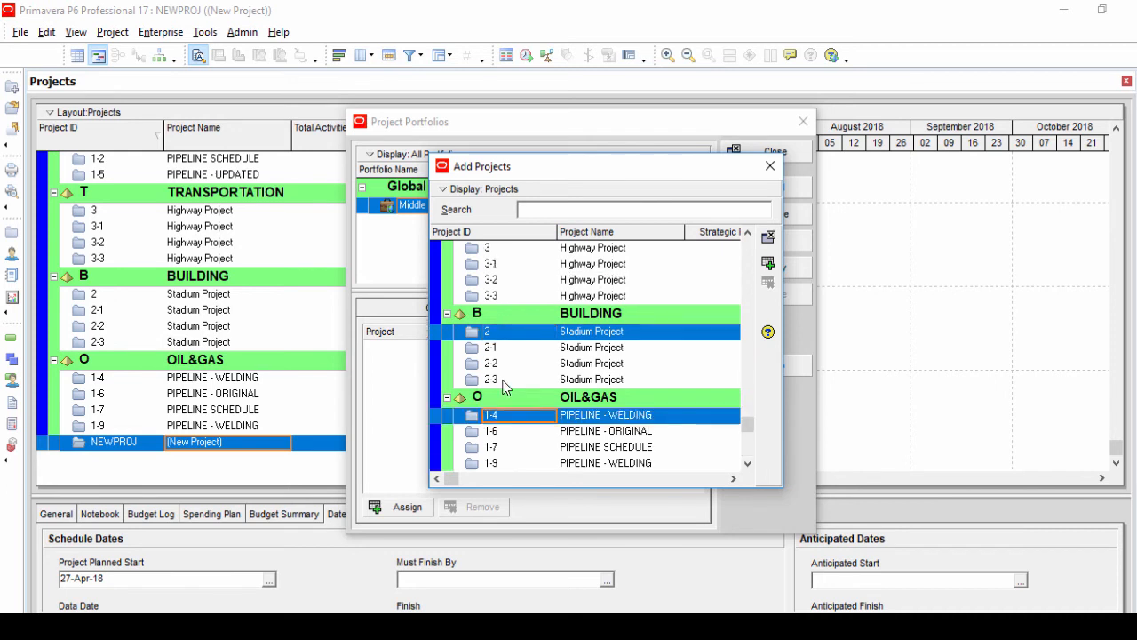
pyautogui.scroll(3)
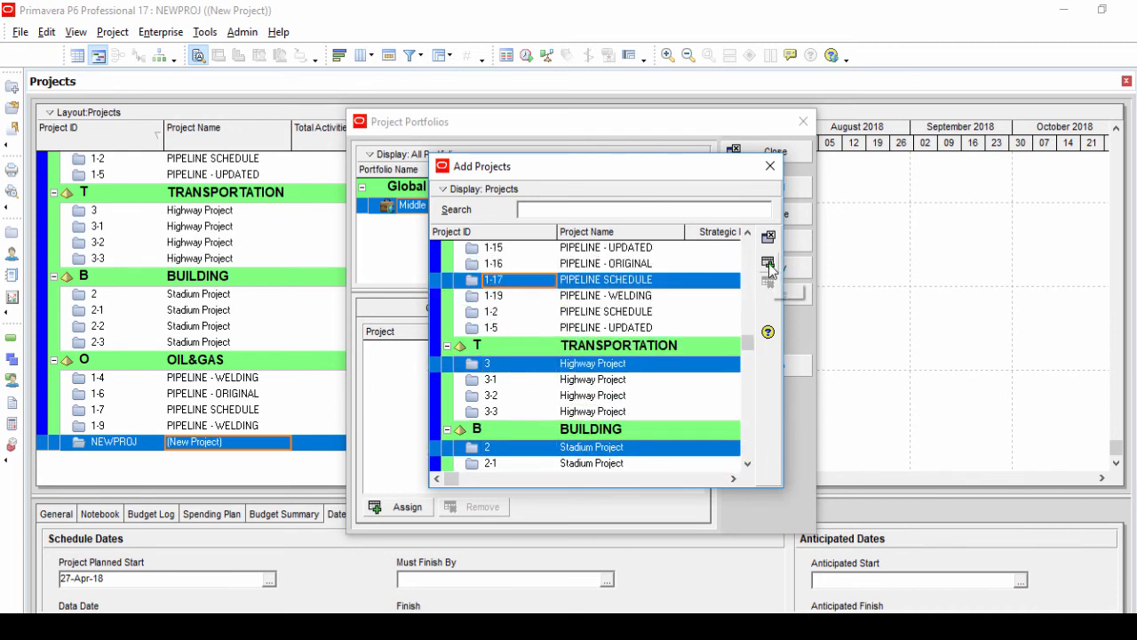
pyautogui.click(399, 506)
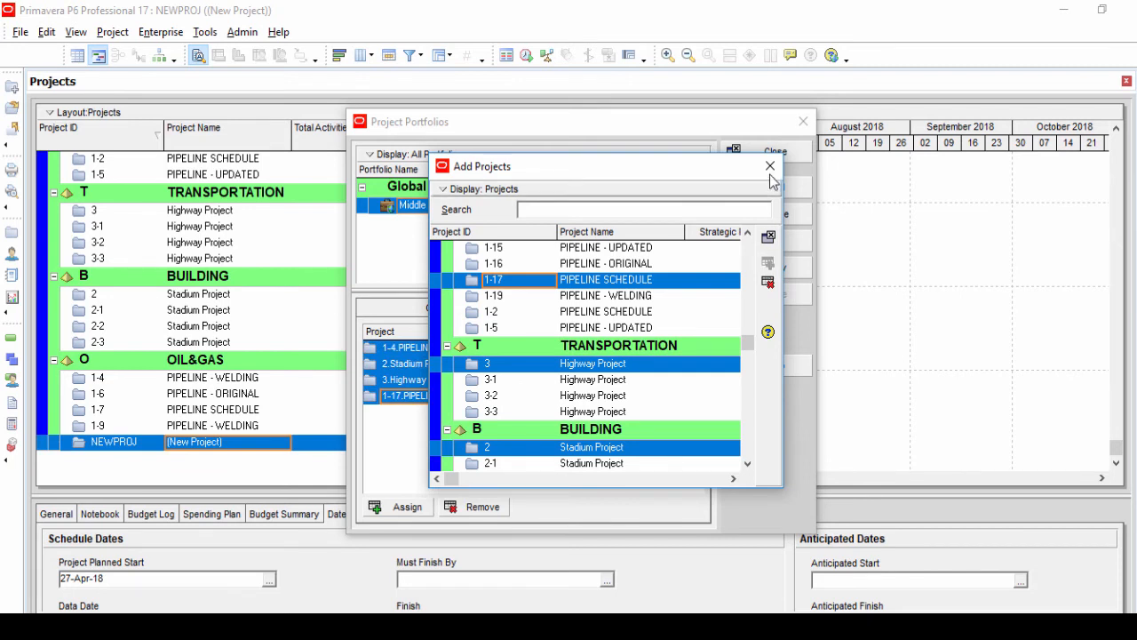
pyautogui.click(769, 167)
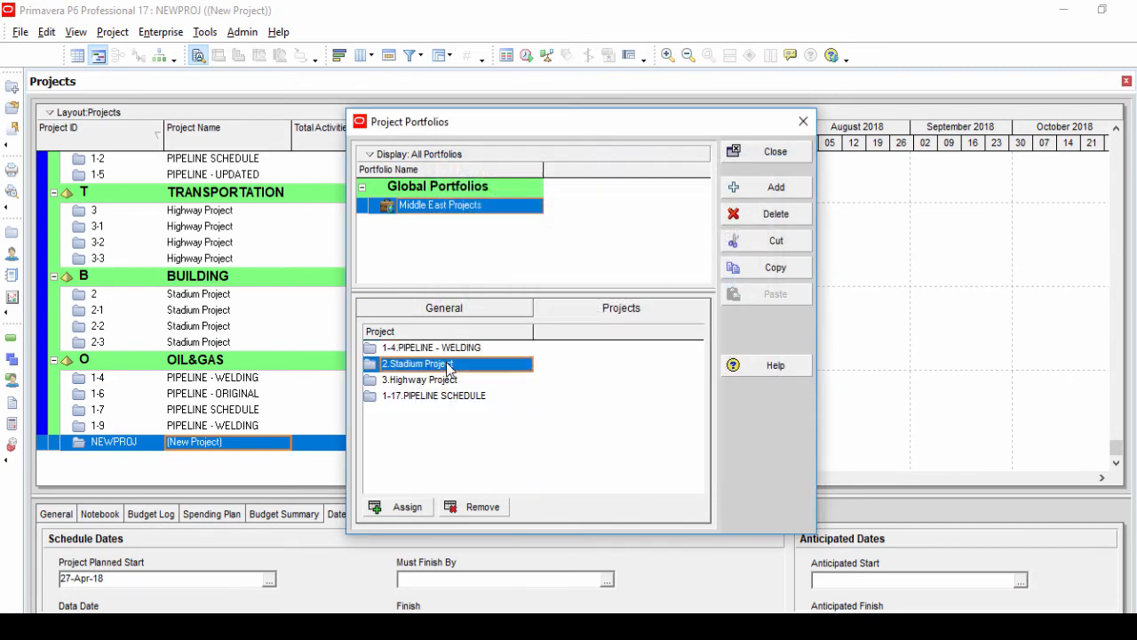
# Review the portfolio's projects, selecting 2 Stadium Project, and close Project Portfolios.
pyautogui.click(440, 395)
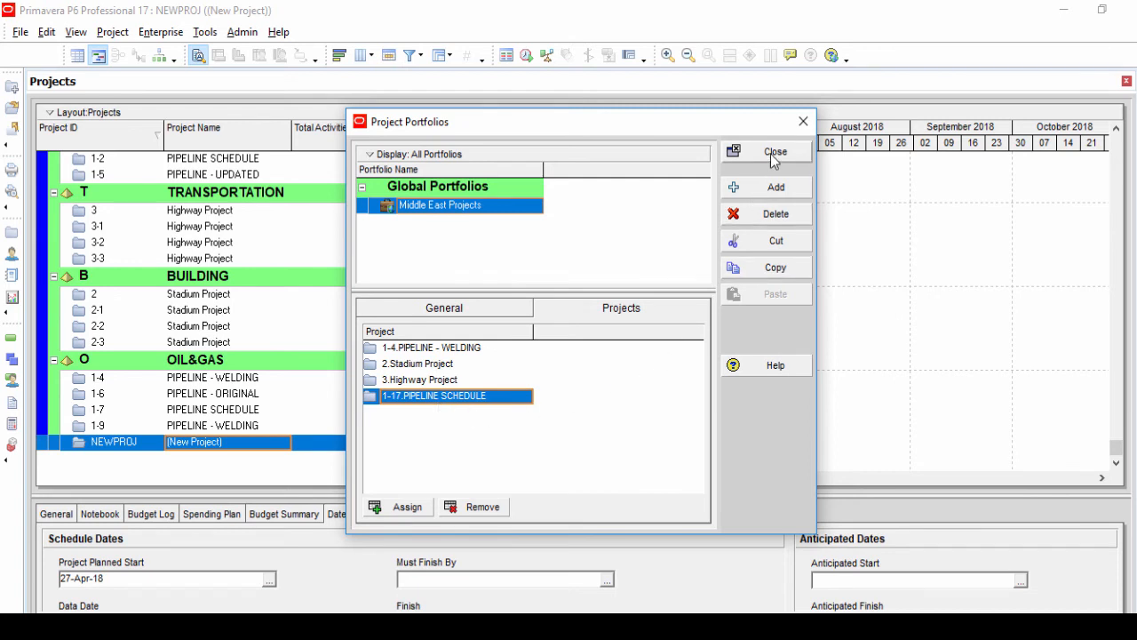
pyautogui.click(764, 151)
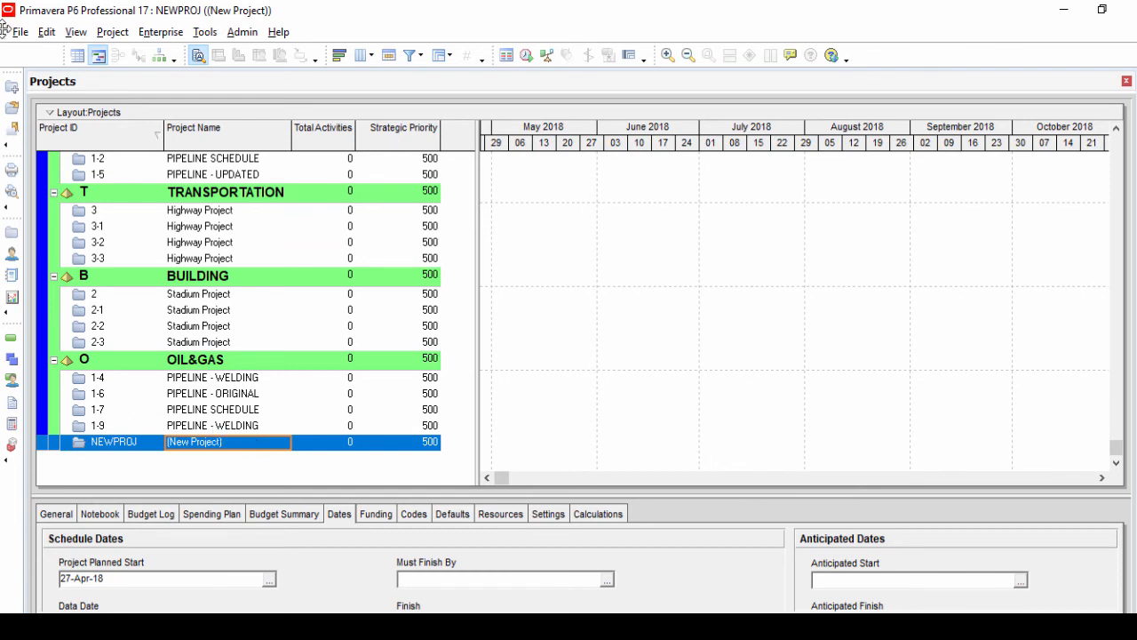
# Select the Middle East Projects portfolio so only its four projects are listed.
pyautogui.click(19, 32)
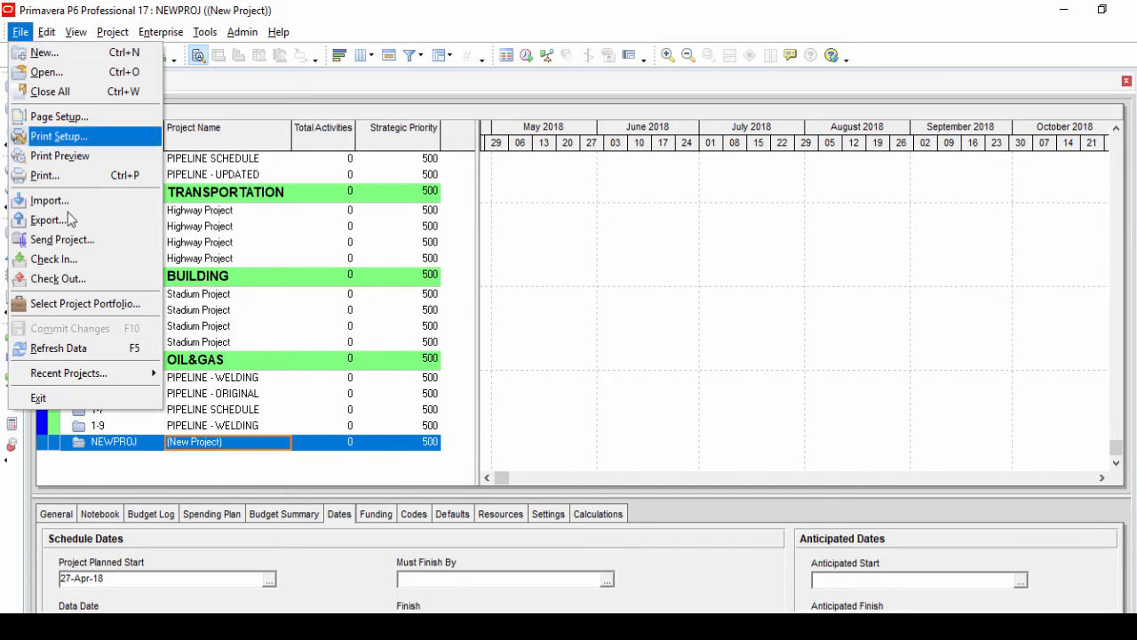
pyautogui.moveTo(83, 302)
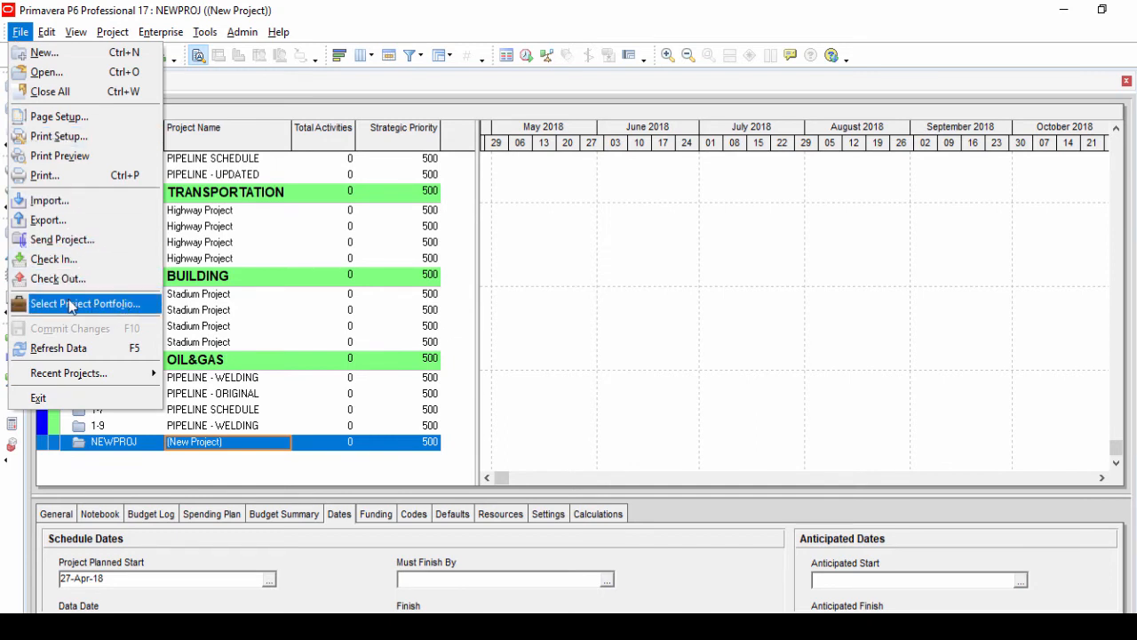
pyautogui.click(85, 304)
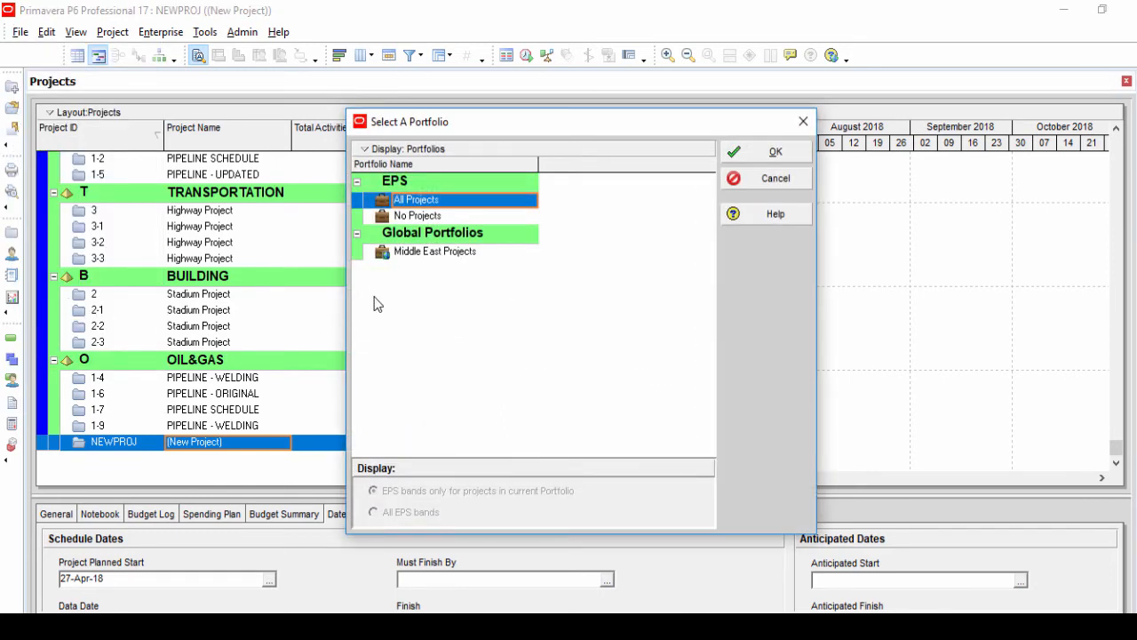
pyautogui.click(434, 250)
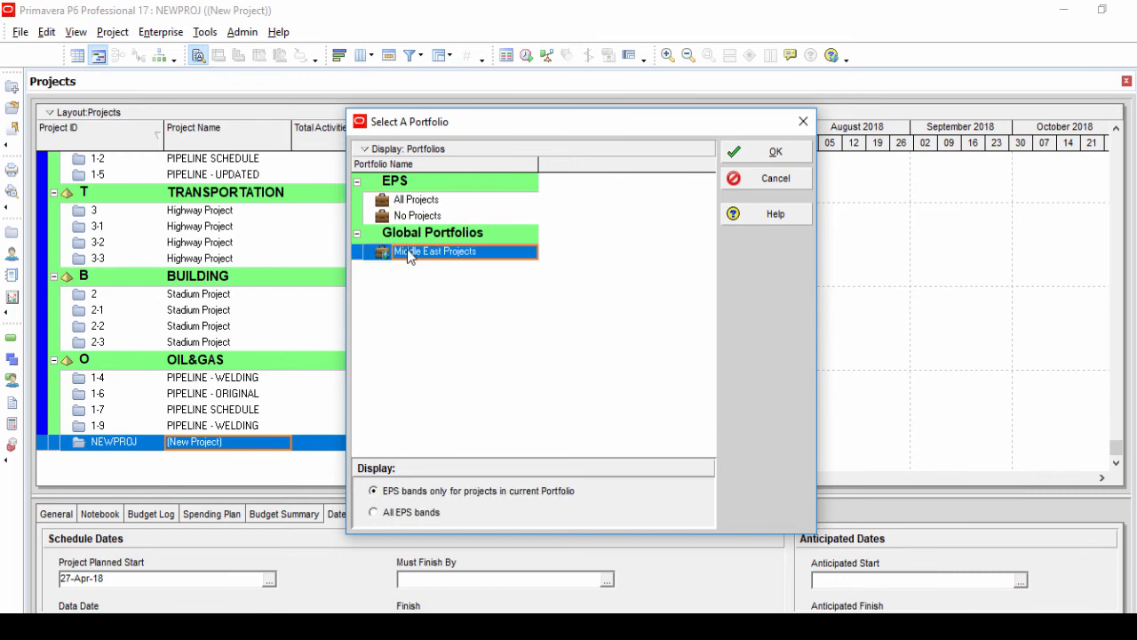
pyautogui.moveTo(411, 246)
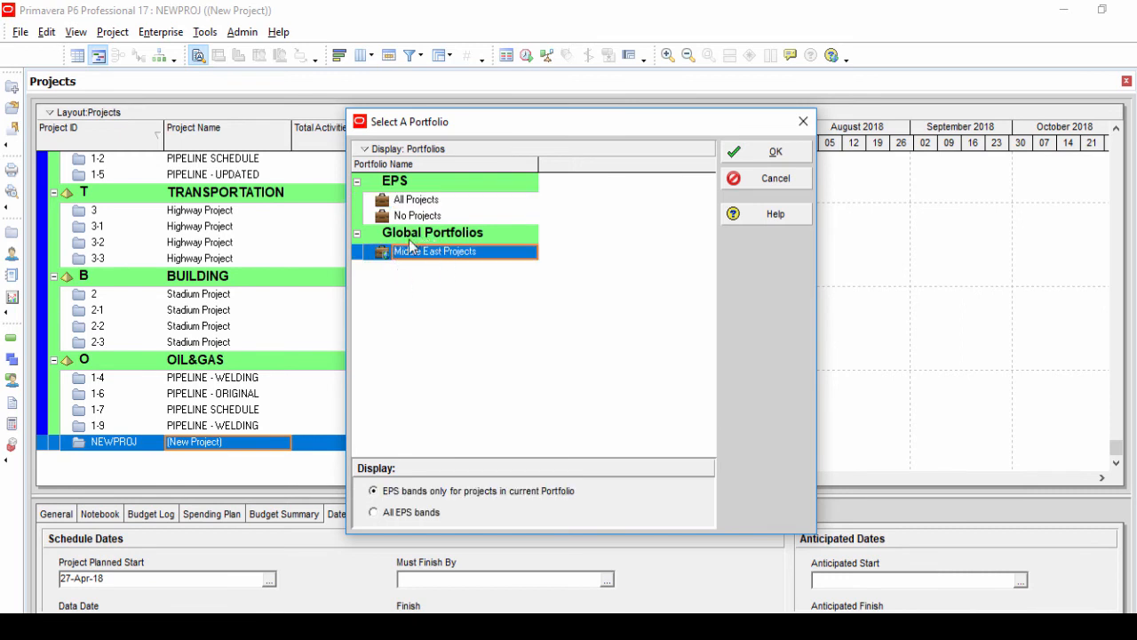
pyautogui.moveTo(413, 257)
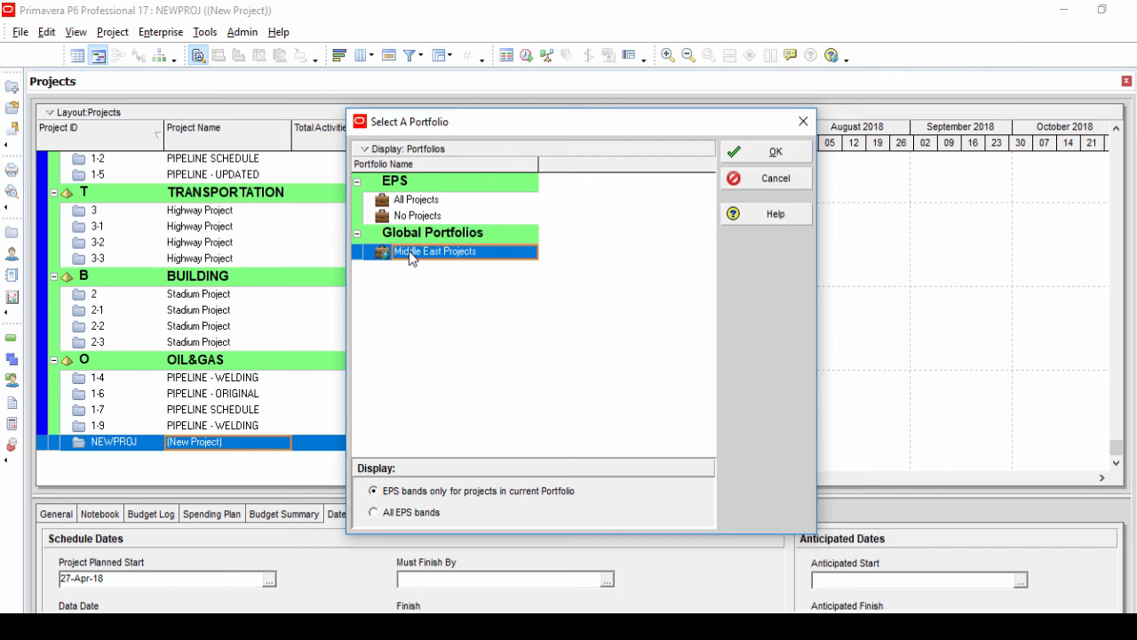
pyautogui.moveTo(629, 270)
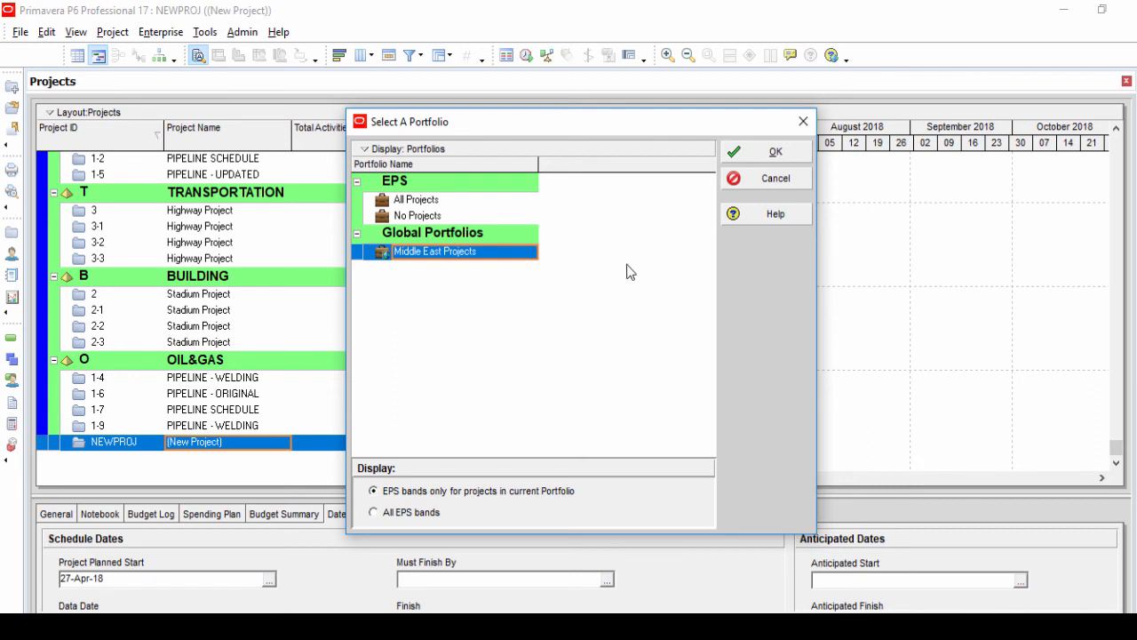
pyautogui.click(775, 151)
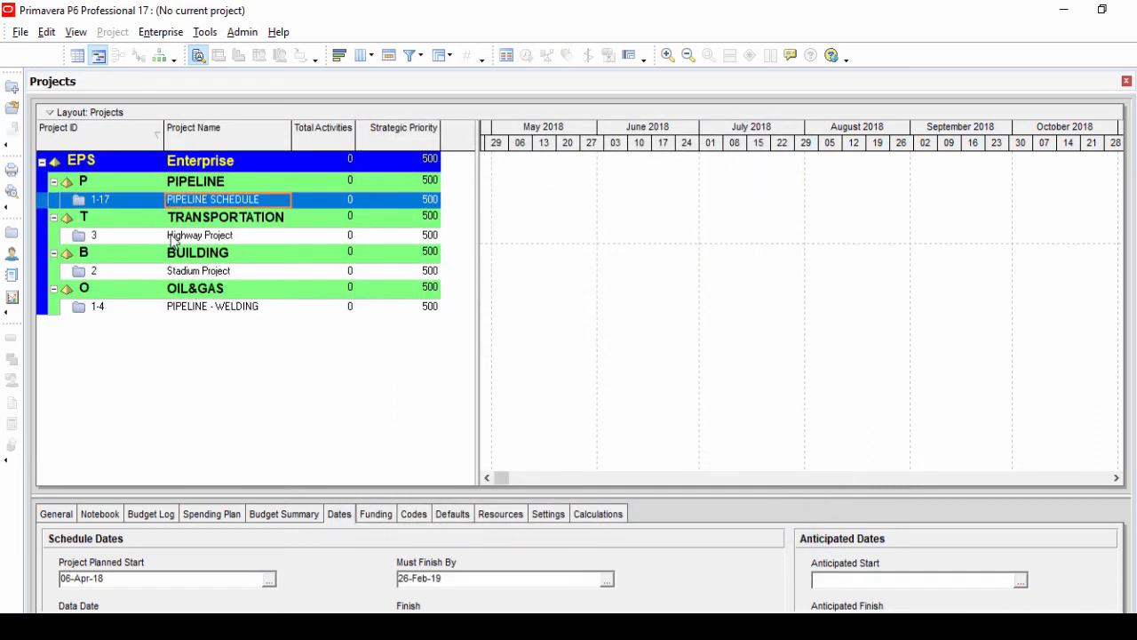
# Select project 1-4 PIPELINE - WELDING and bring up the View menu's layout options.
pyautogui.click(214, 306)
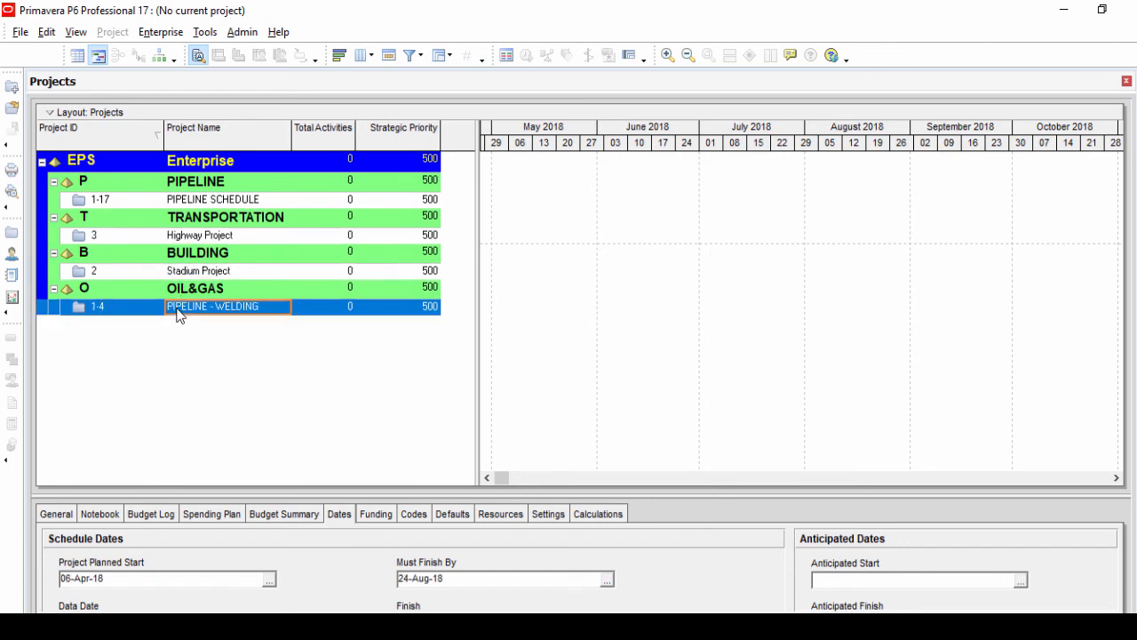
pyautogui.moveTo(144, 302)
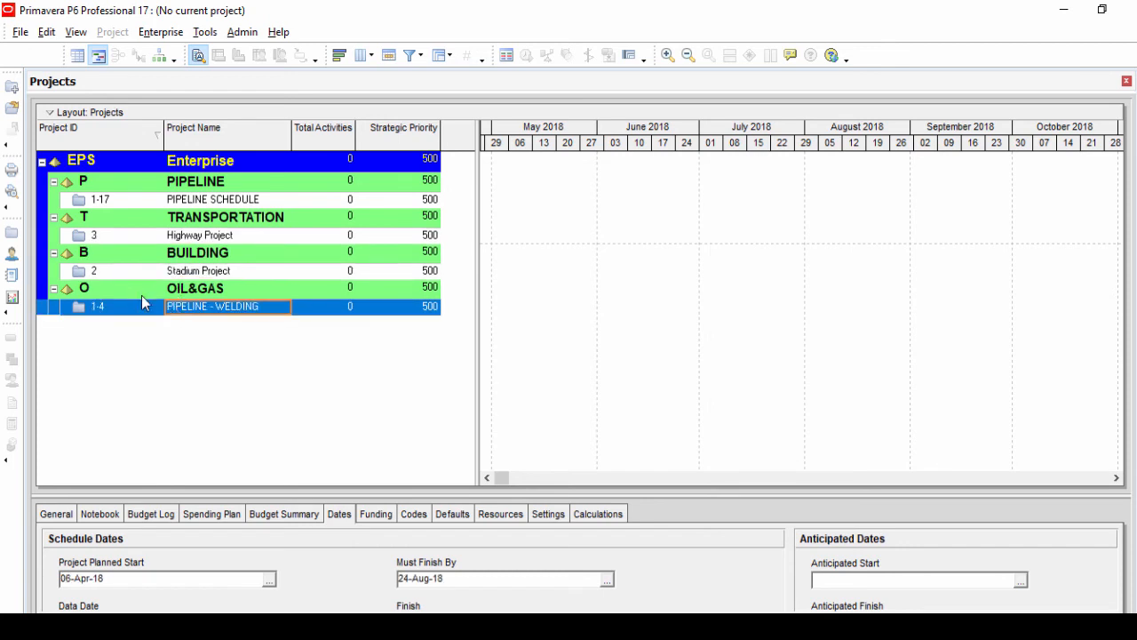
pyautogui.click(74, 32)
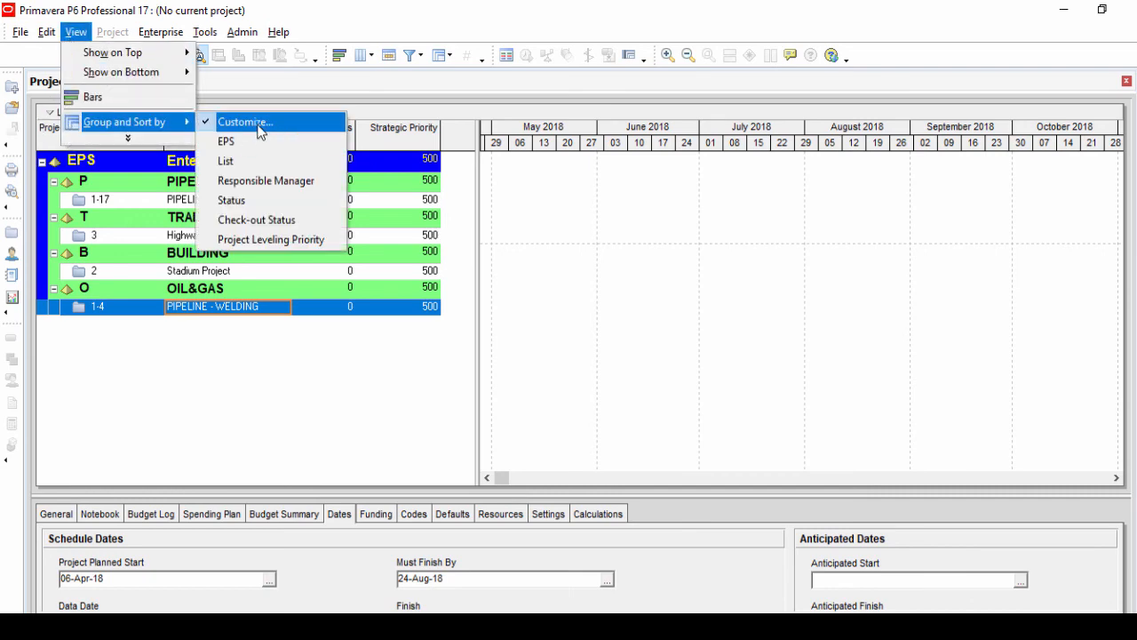
# In Group and Sort, hide empty bands and colour EPS level-2 bands red, then apply.
pyautogui.click(245, 121)
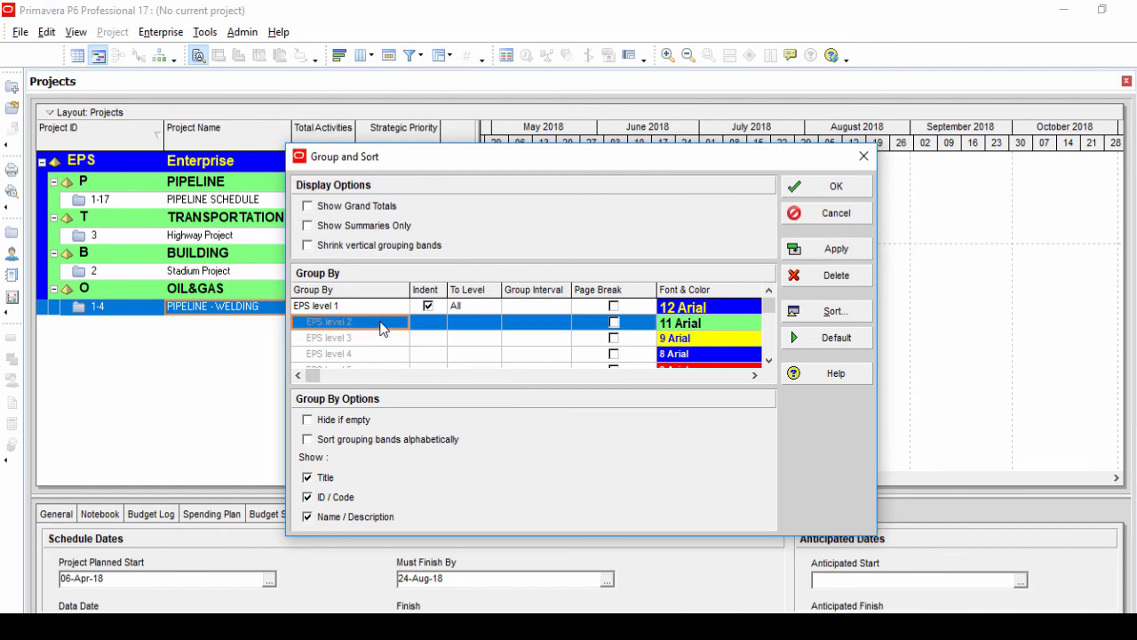
pyautogui.click(348, 306)
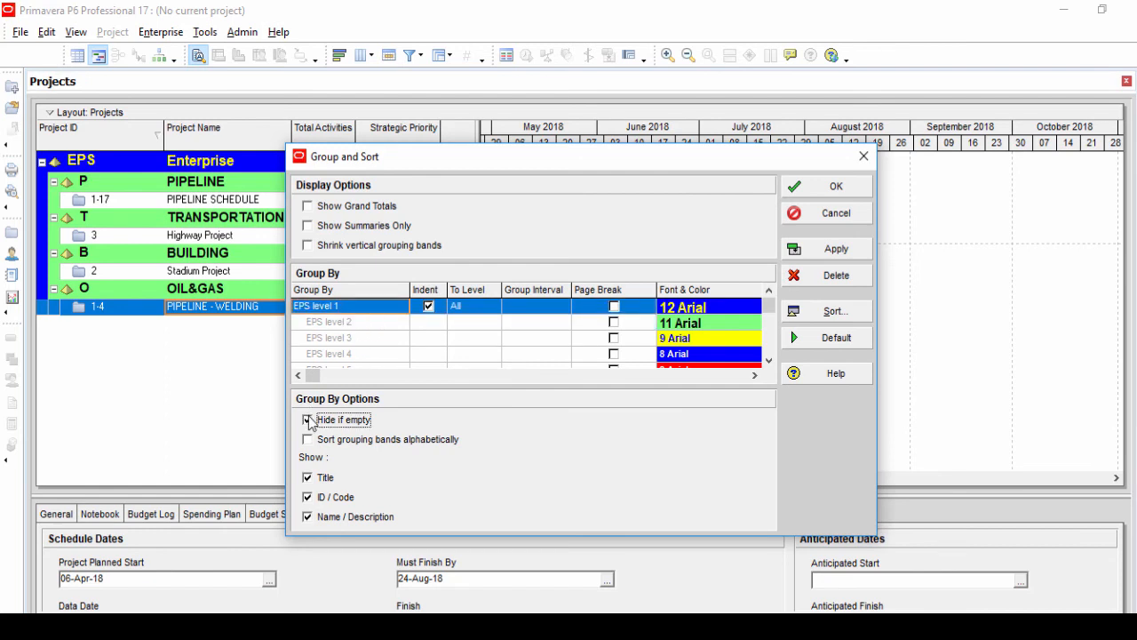
pyautogui.click(307, 420)
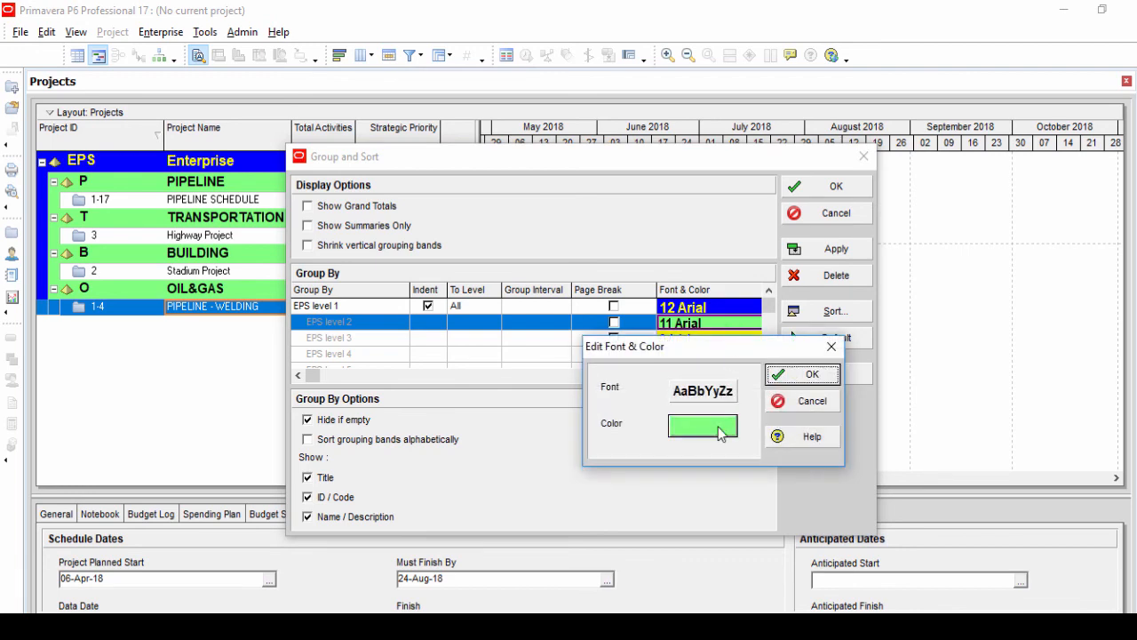
pyautogui.click(702, 427)
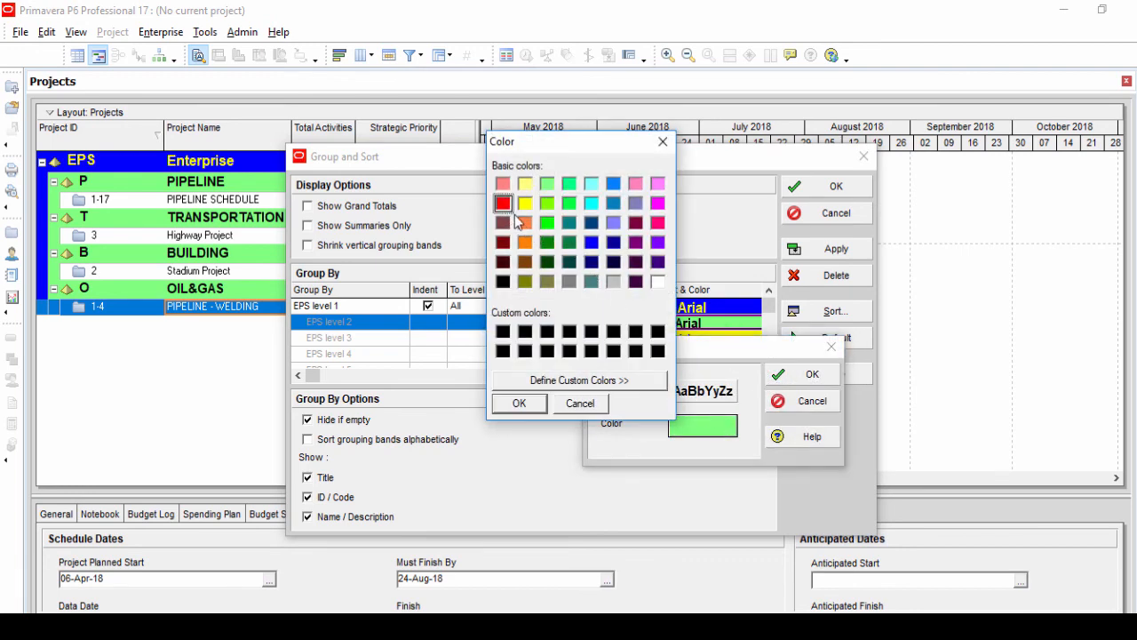
pyautogui.click(519, 401)
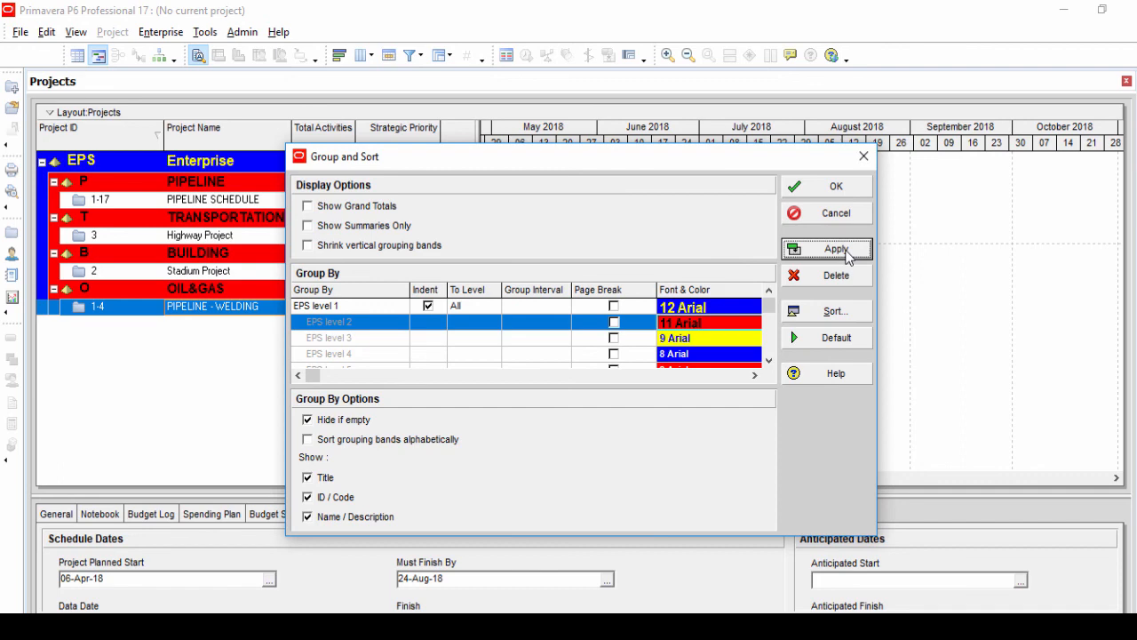
pyautogui.moveTo(607, 372)
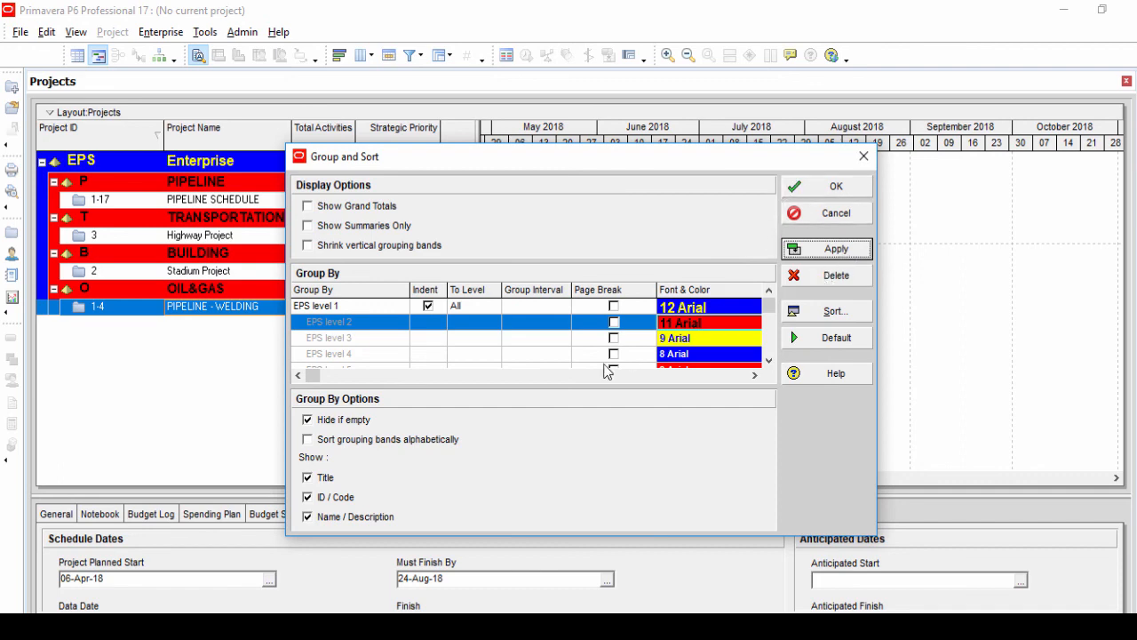
pyautogui.click(305, 419)
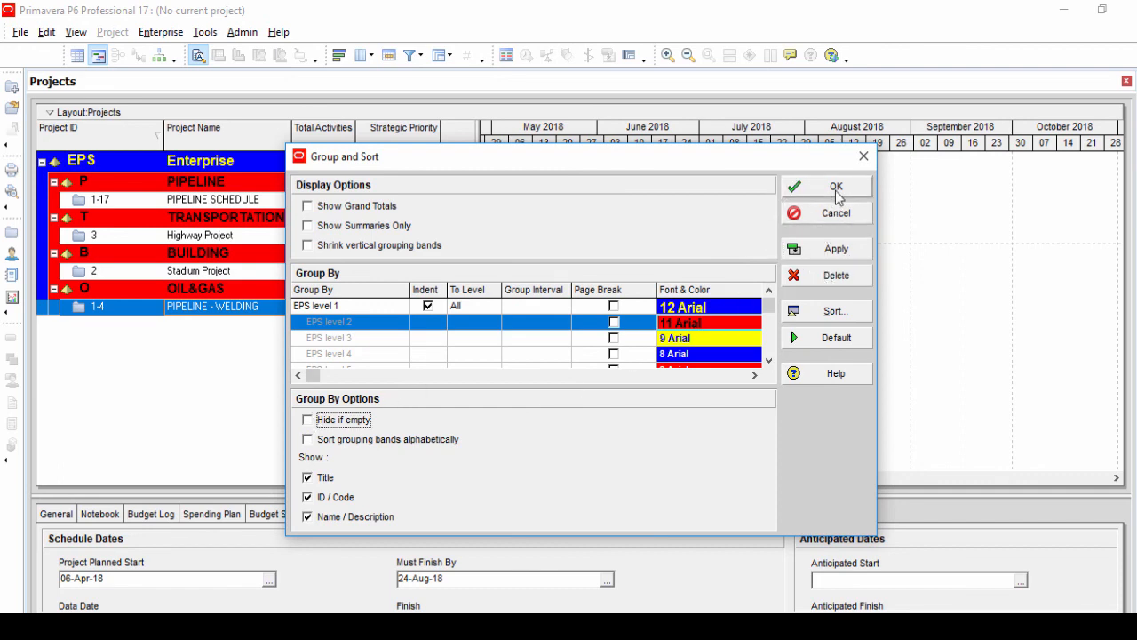
pyautogui.click(835, 186)
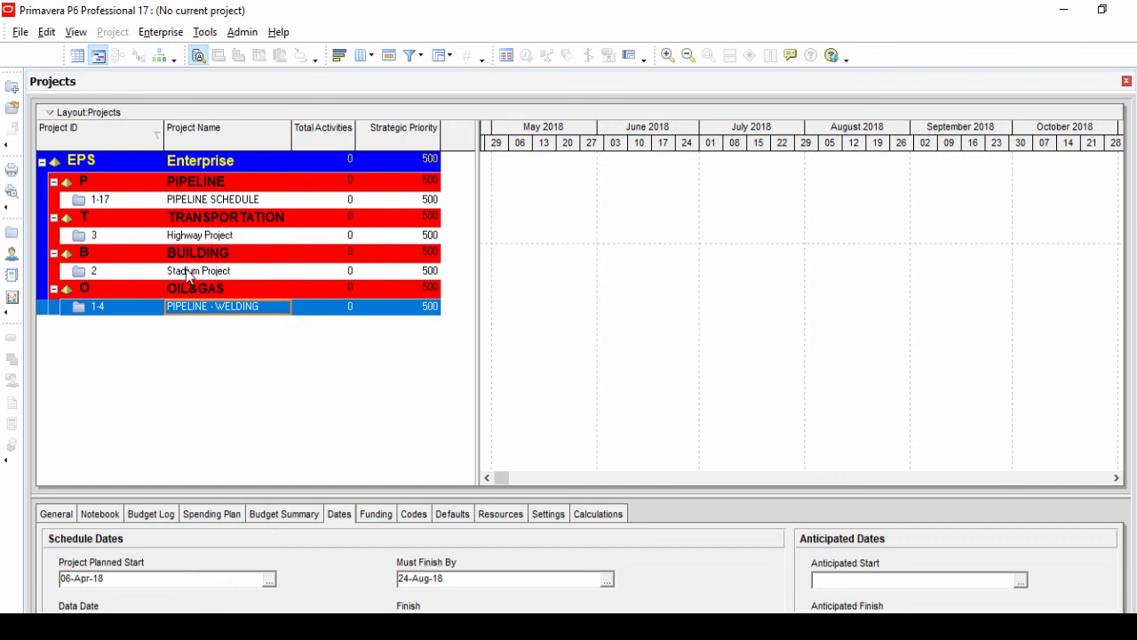
pyautogui.click(213, 199)
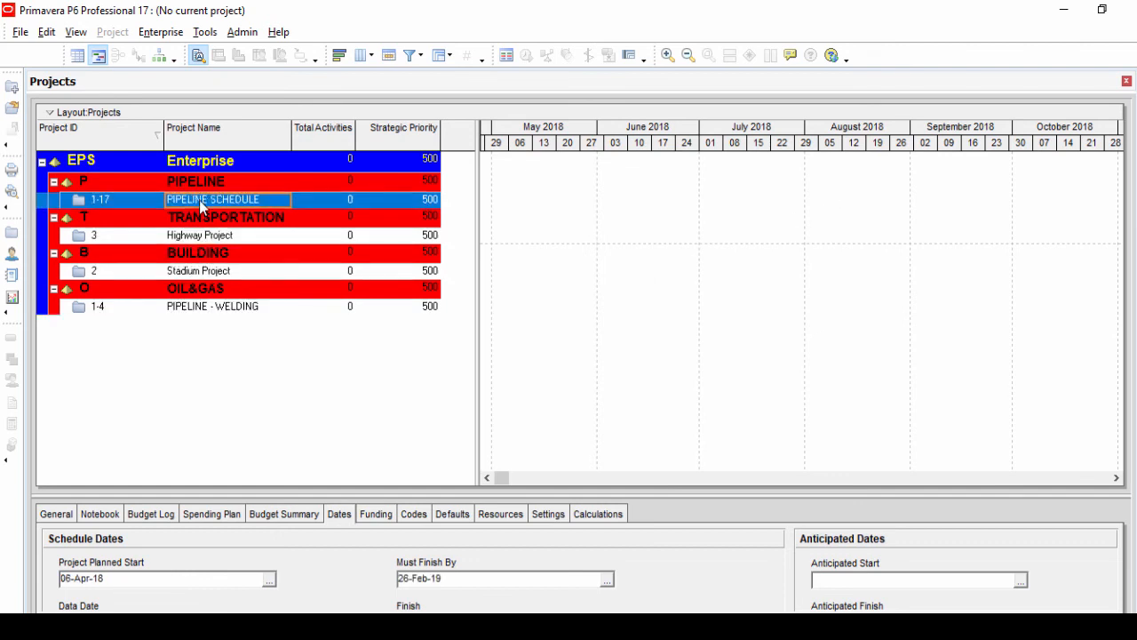